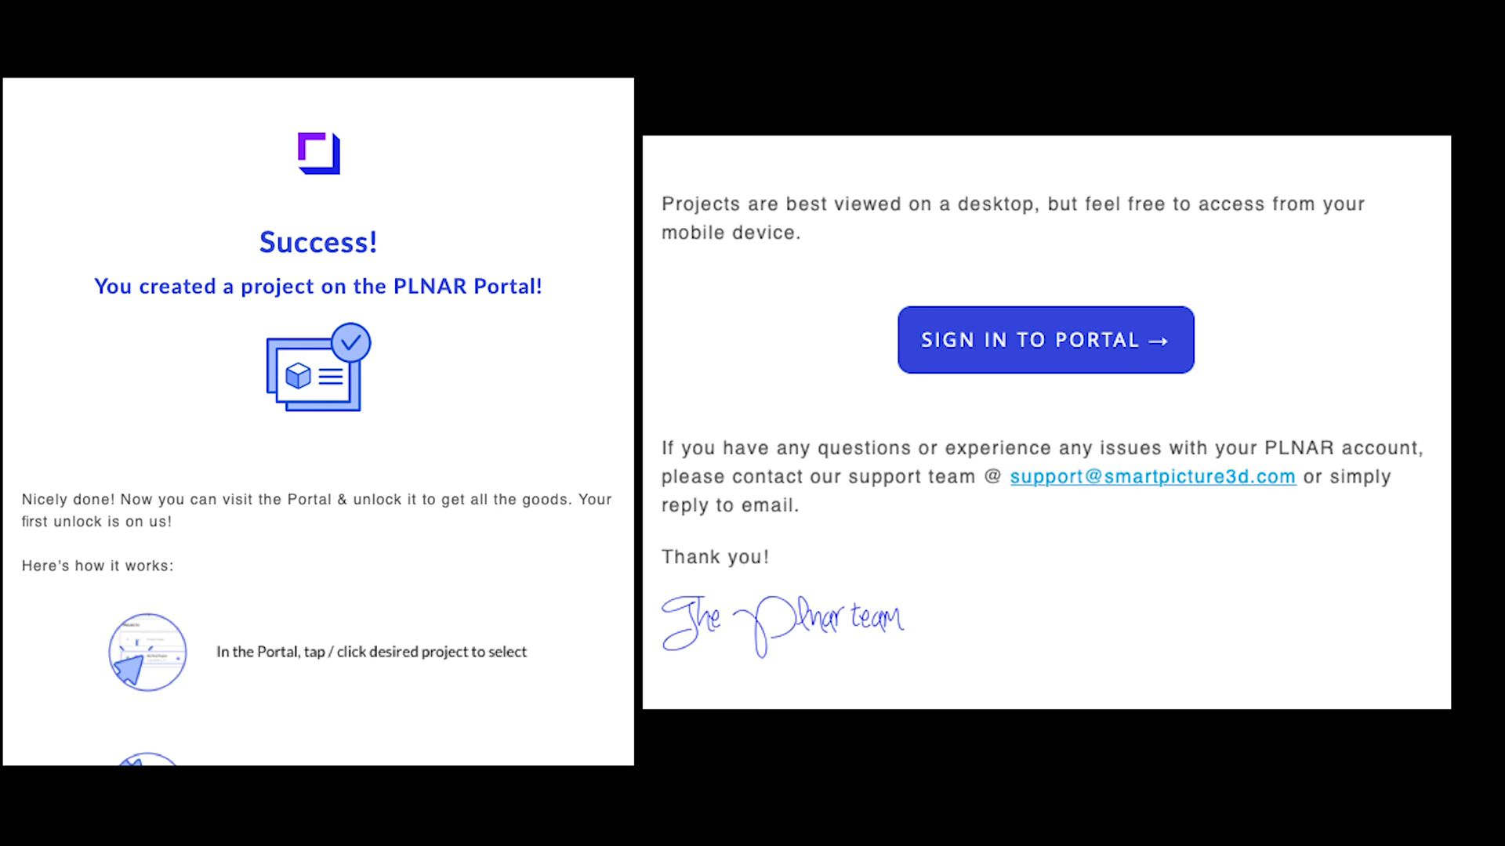
# - Sign in to PLNAR Portal from the project-created email link
pyautogui.click(1044, 339)
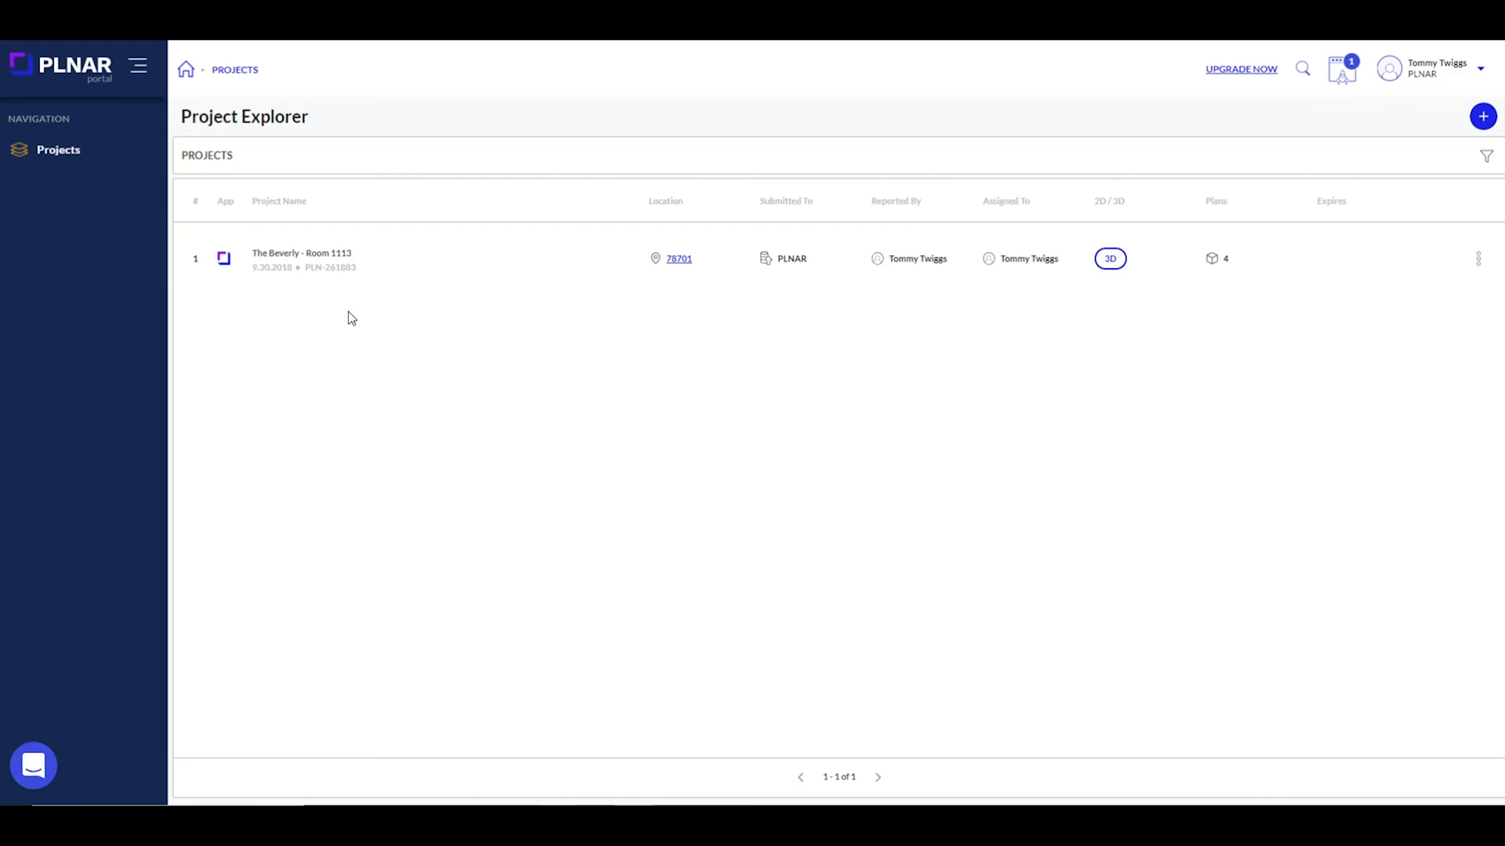
# - Open The Beverly - Room 1113 details and load the Room 1 model and photos
pyautogui.click(301, 258)
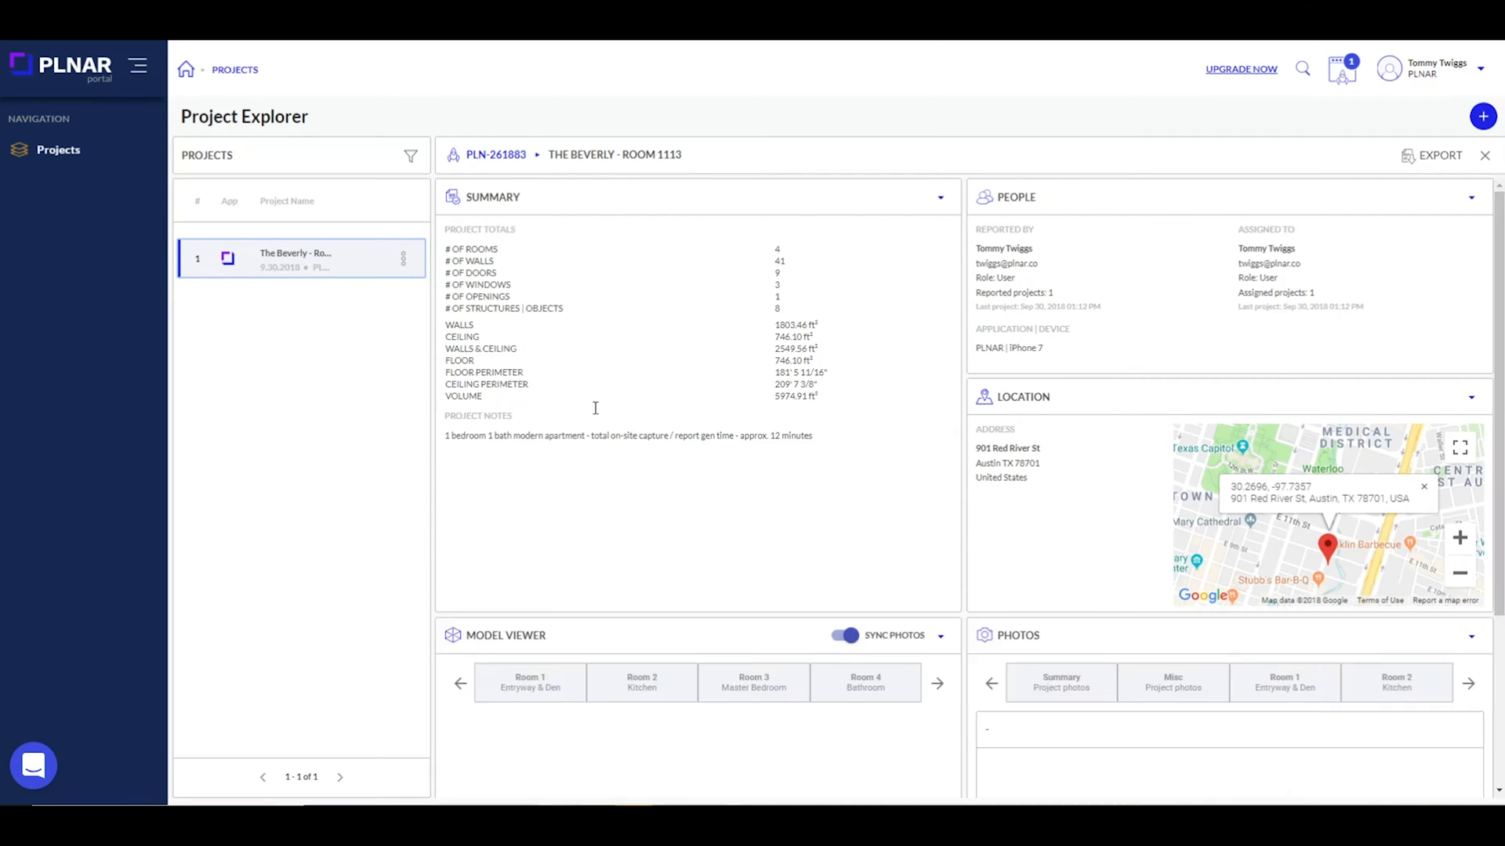
pyautogui.click(529, 683)
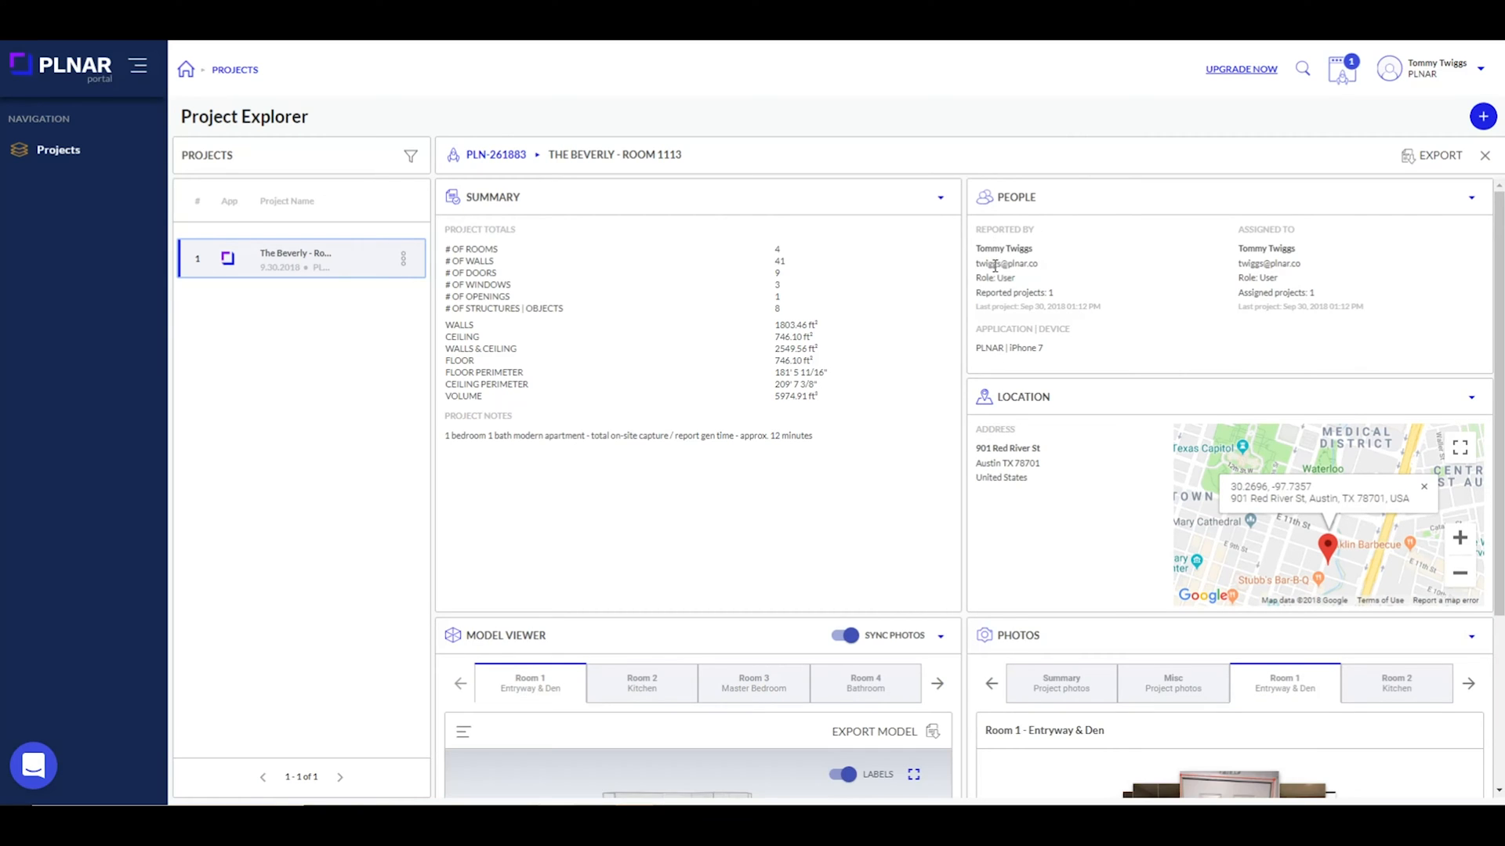
pyautogui.moveTo(1170, 320)
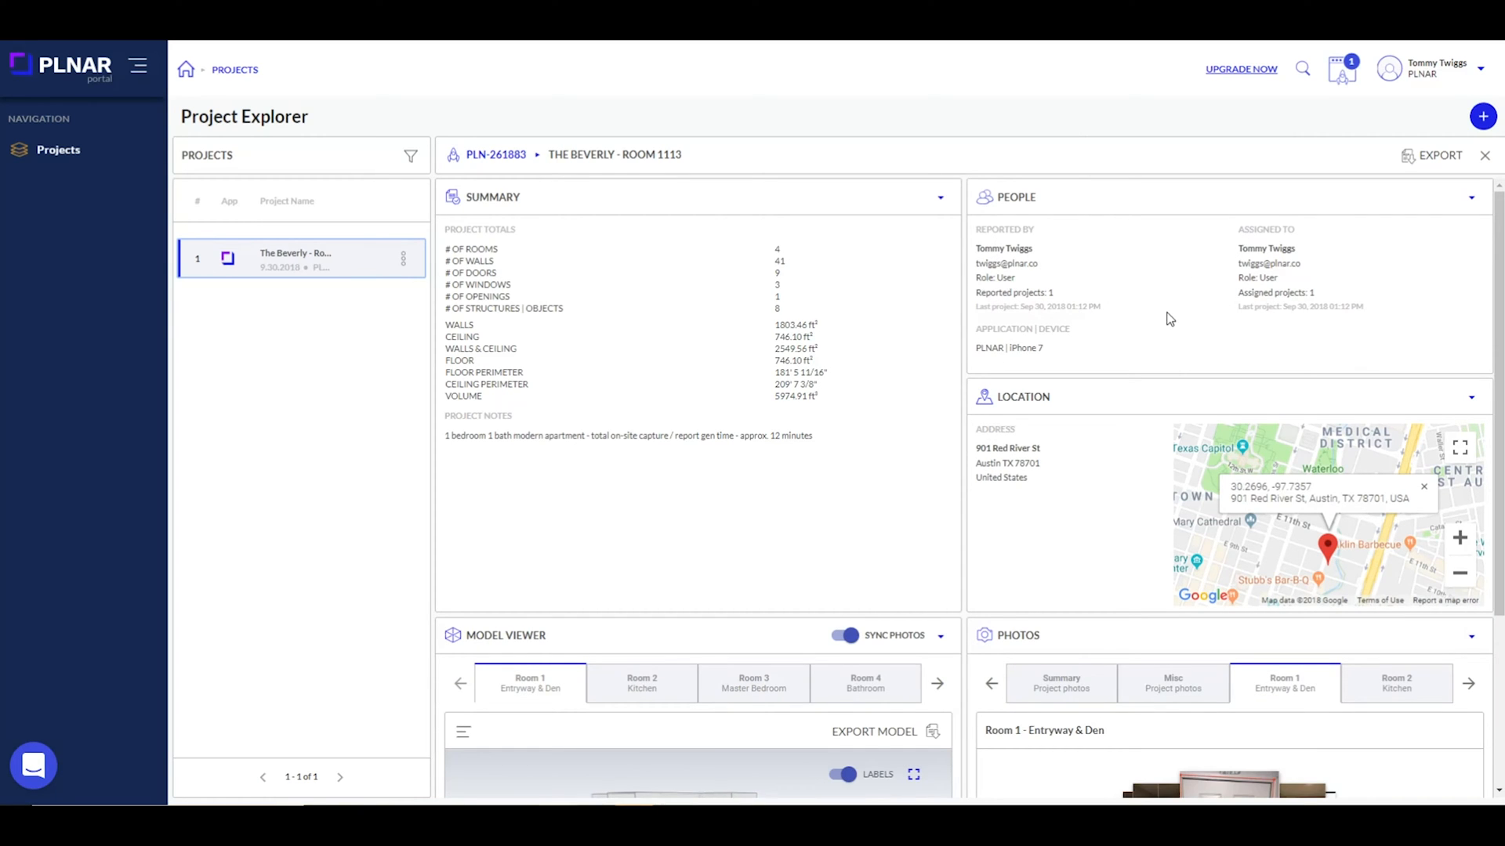
pyautogui.scroll(-3)
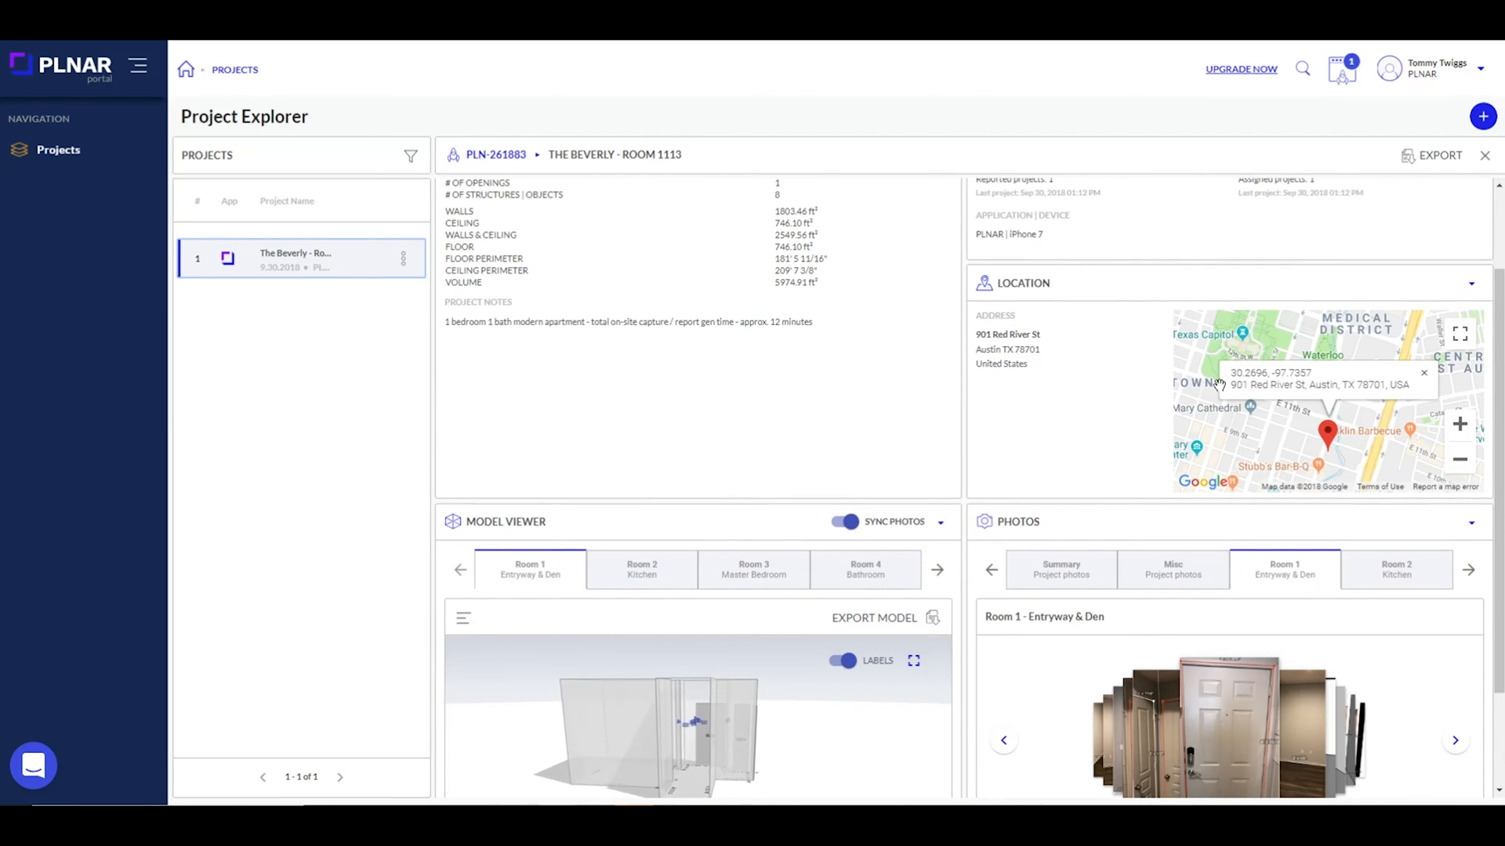
pyautogui.click(1459, 333)
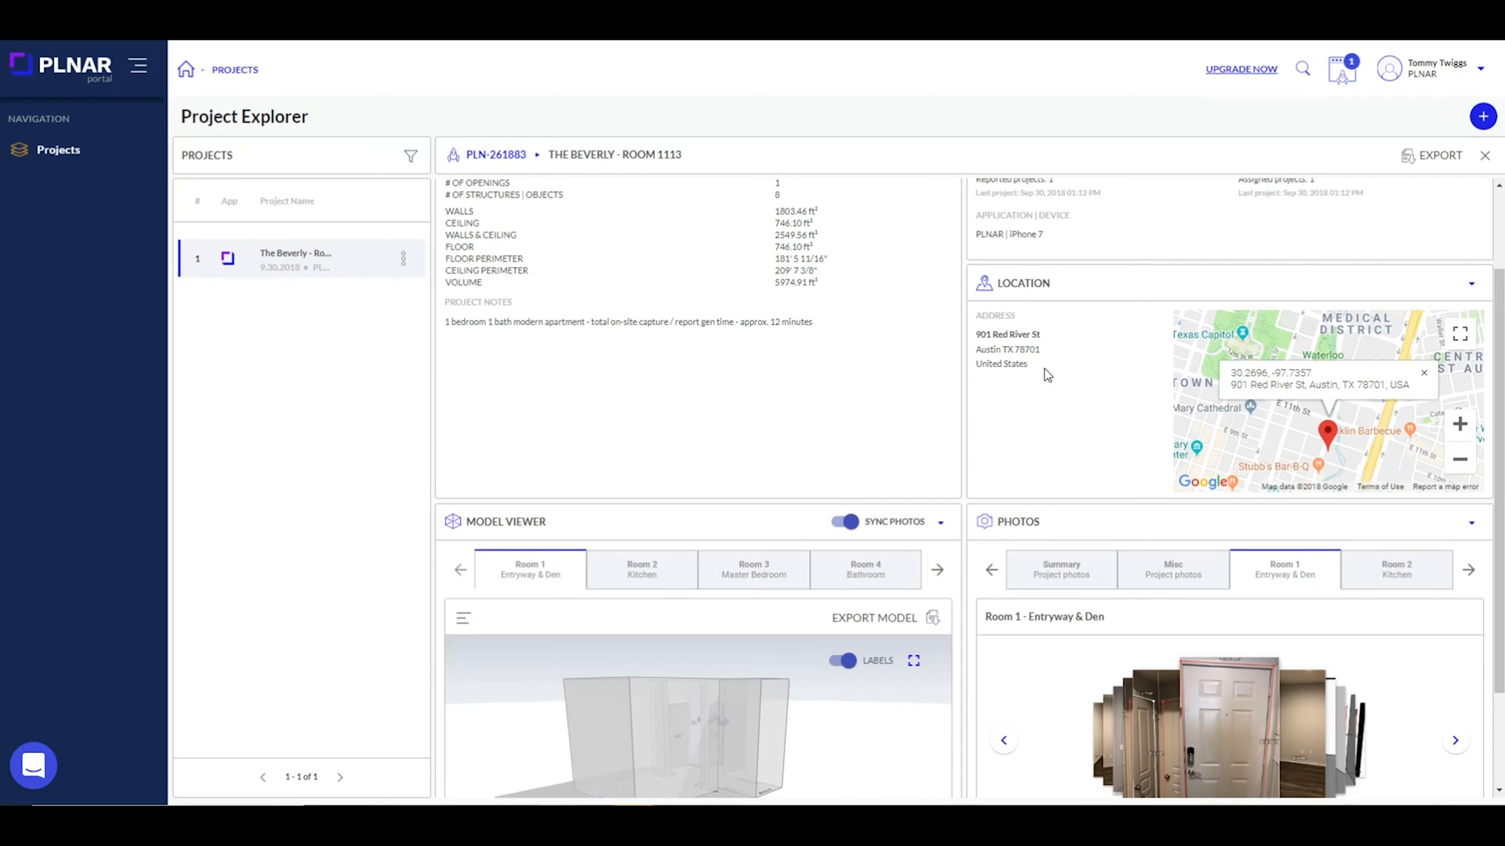
pyautogui.scroll(-3)
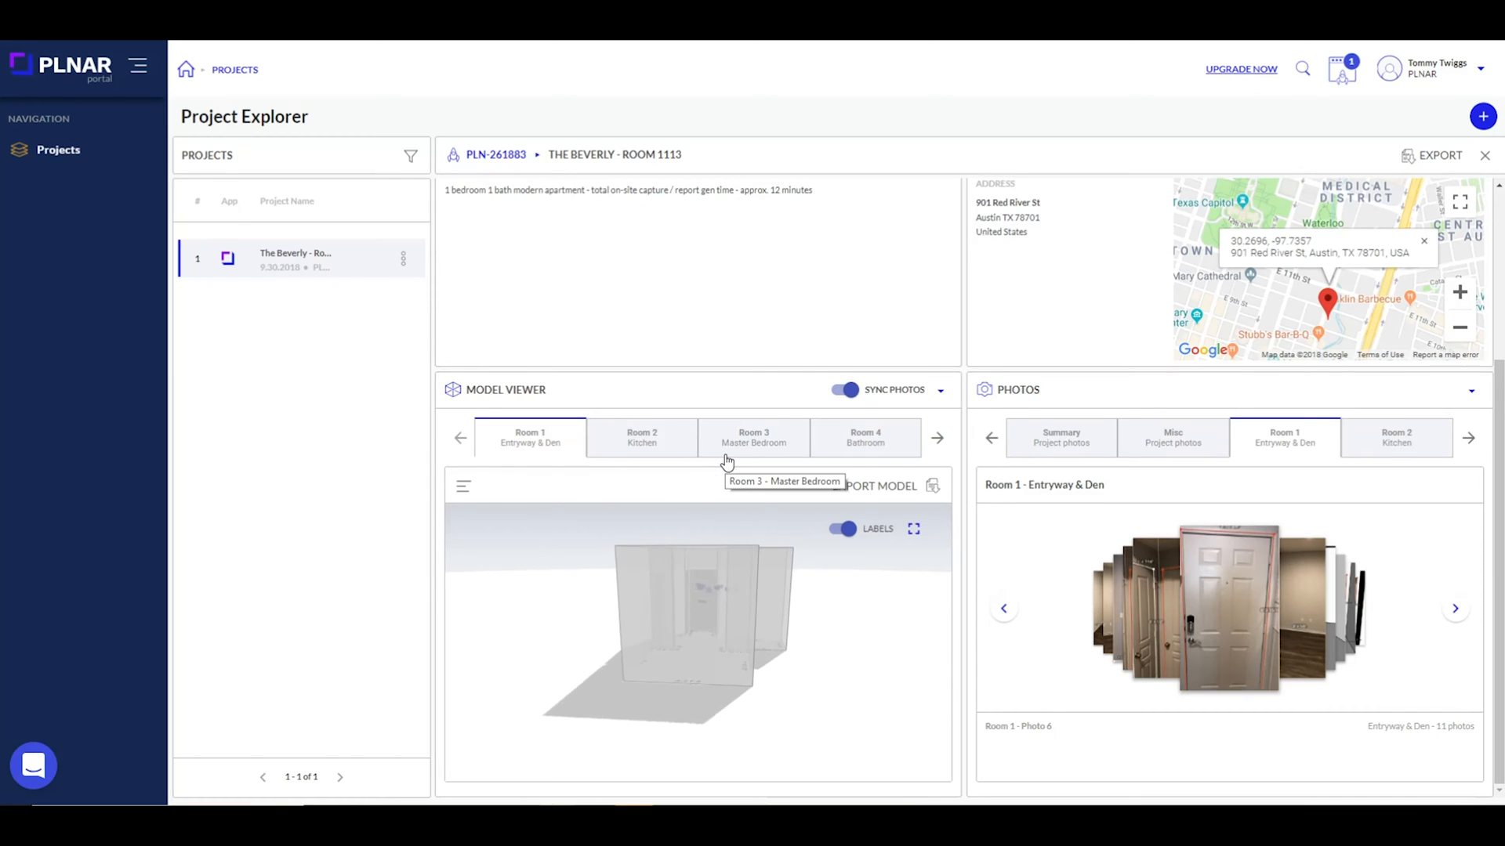
# - View the Kitchen, Master Bedroom, Bathroom and Entryway & Den models, then the Kitchen full-screen
pyautogui.click(641, 437)
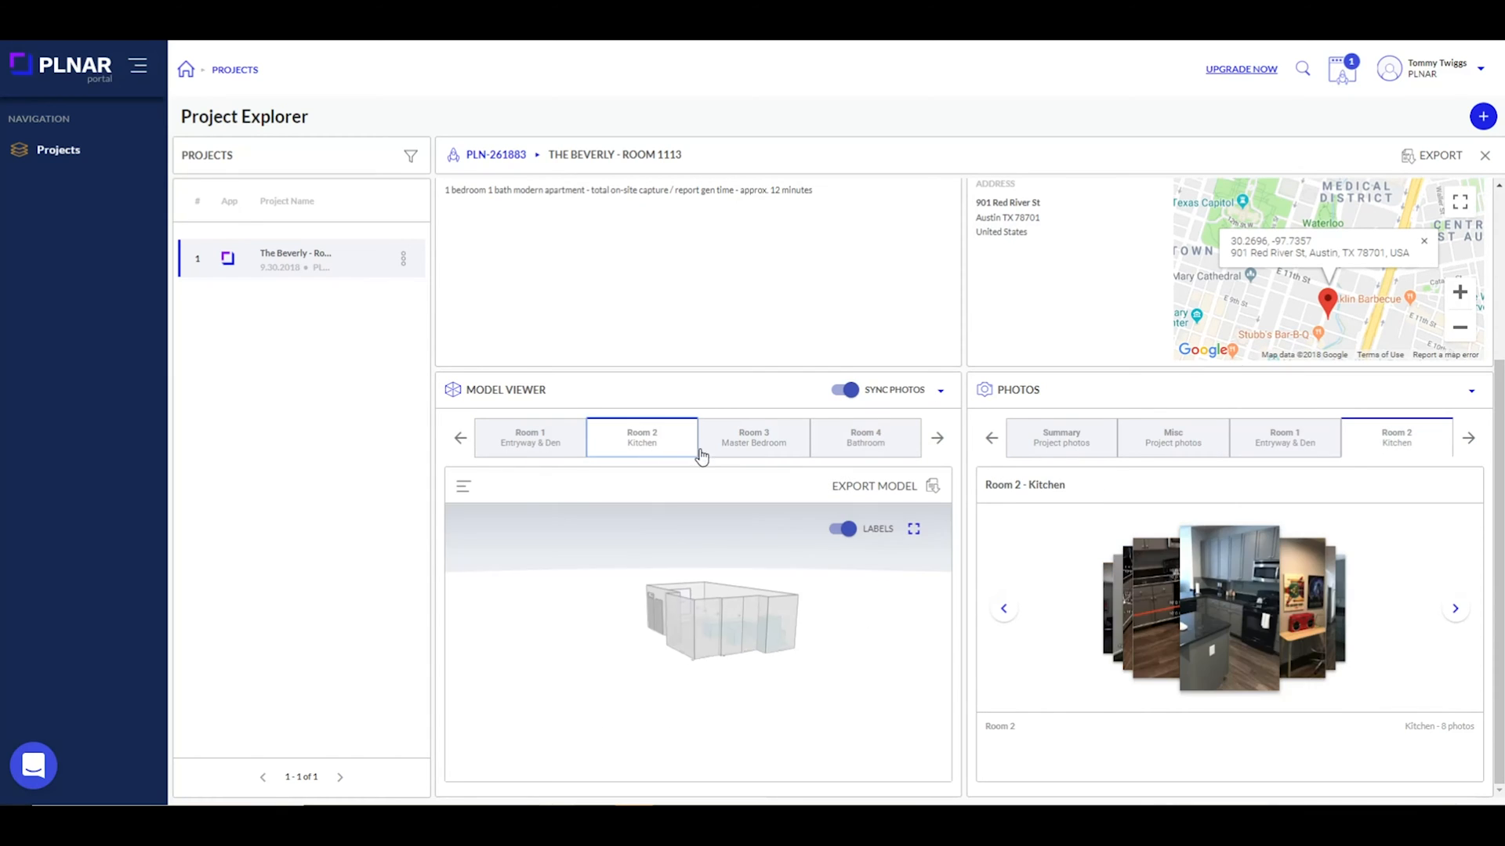
pyautogui.click(753, 437)
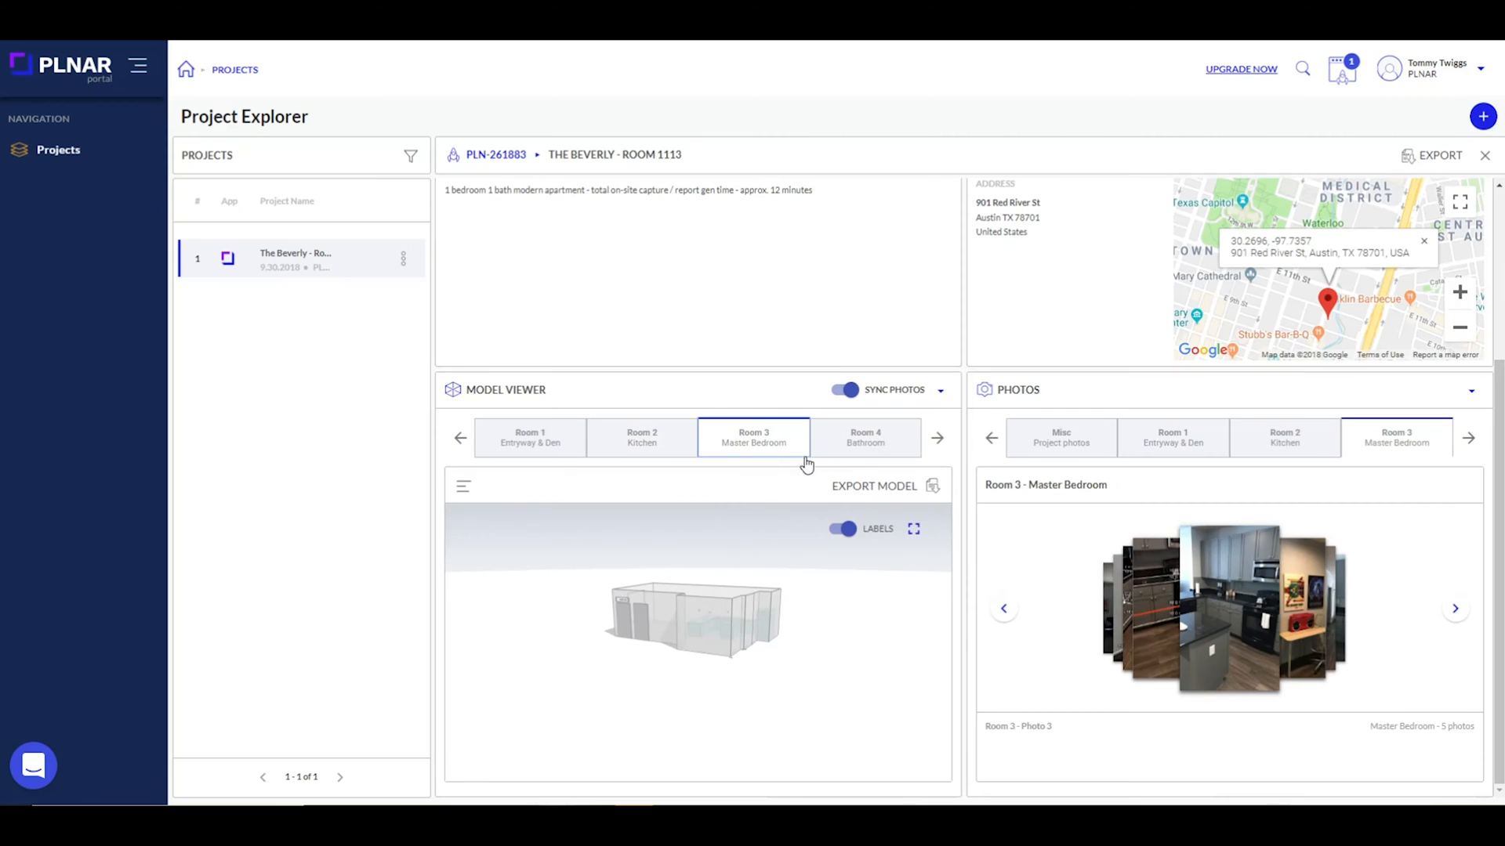
pyautogui.click(864, 437)
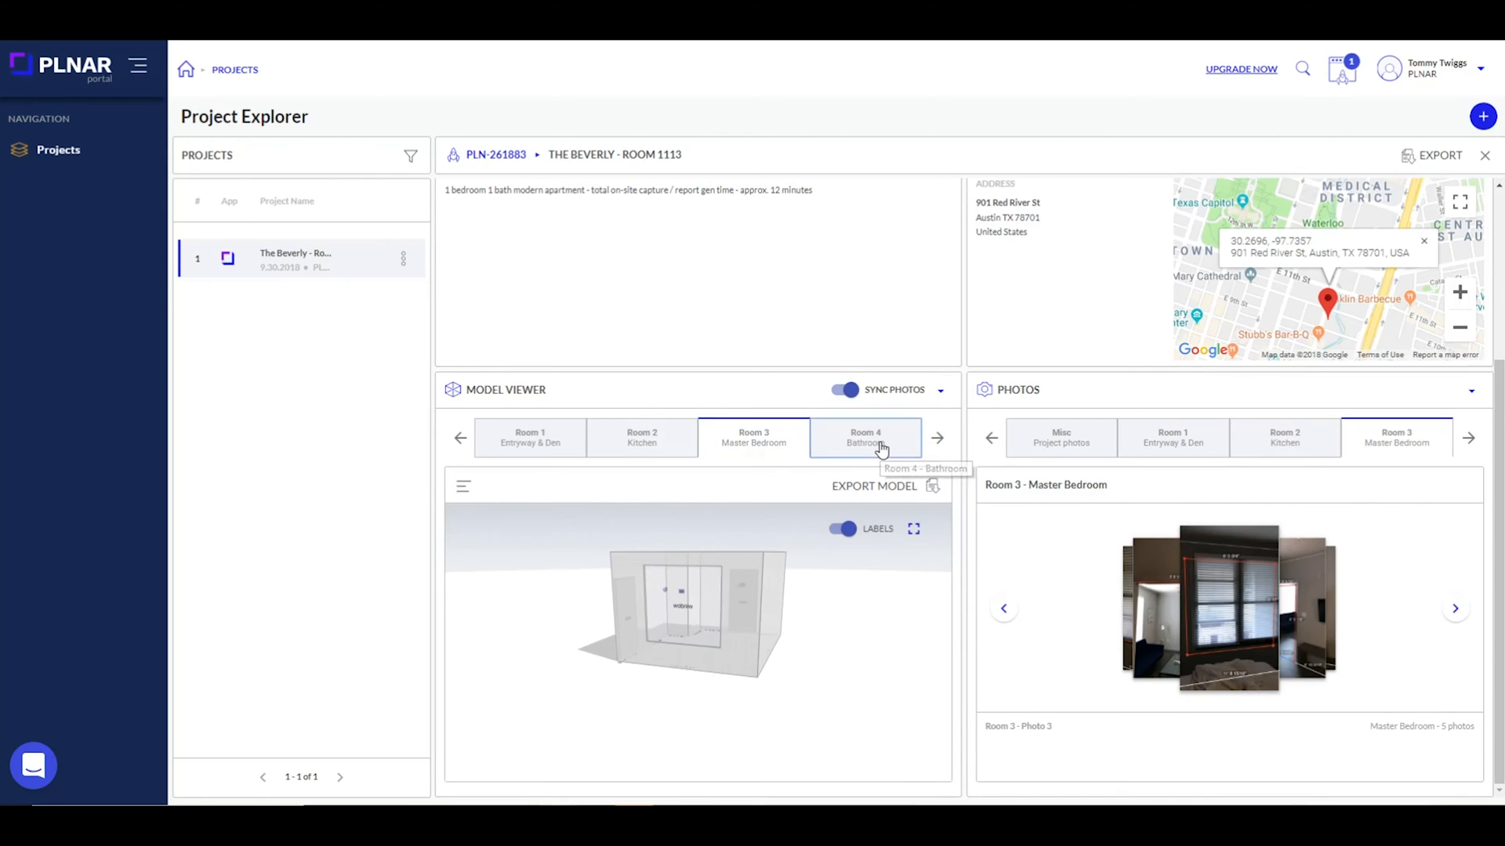
pyautogui.click(863, 437)
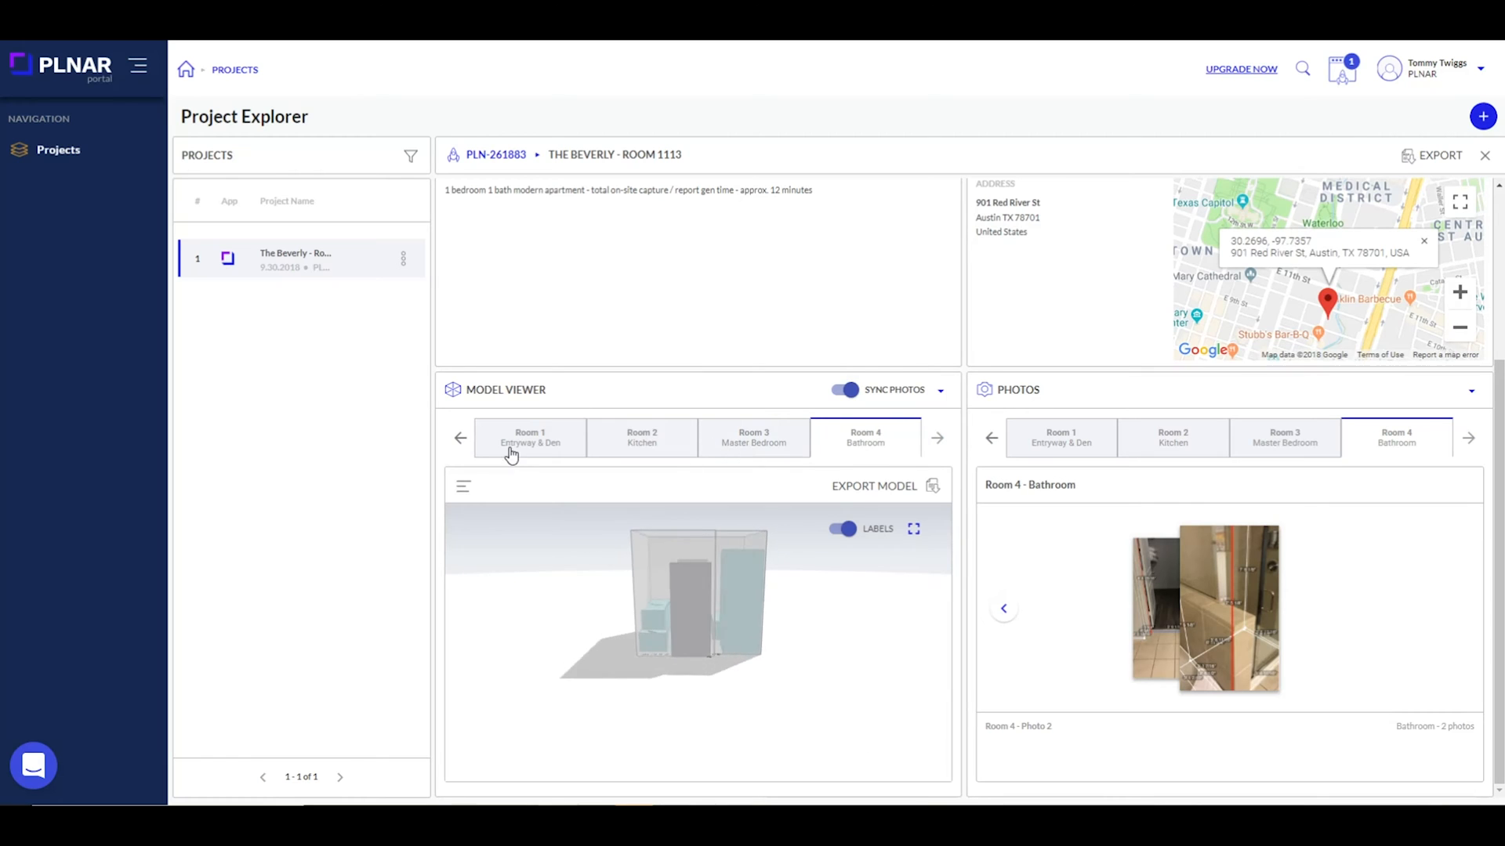
pyautogui.click(529, 437)
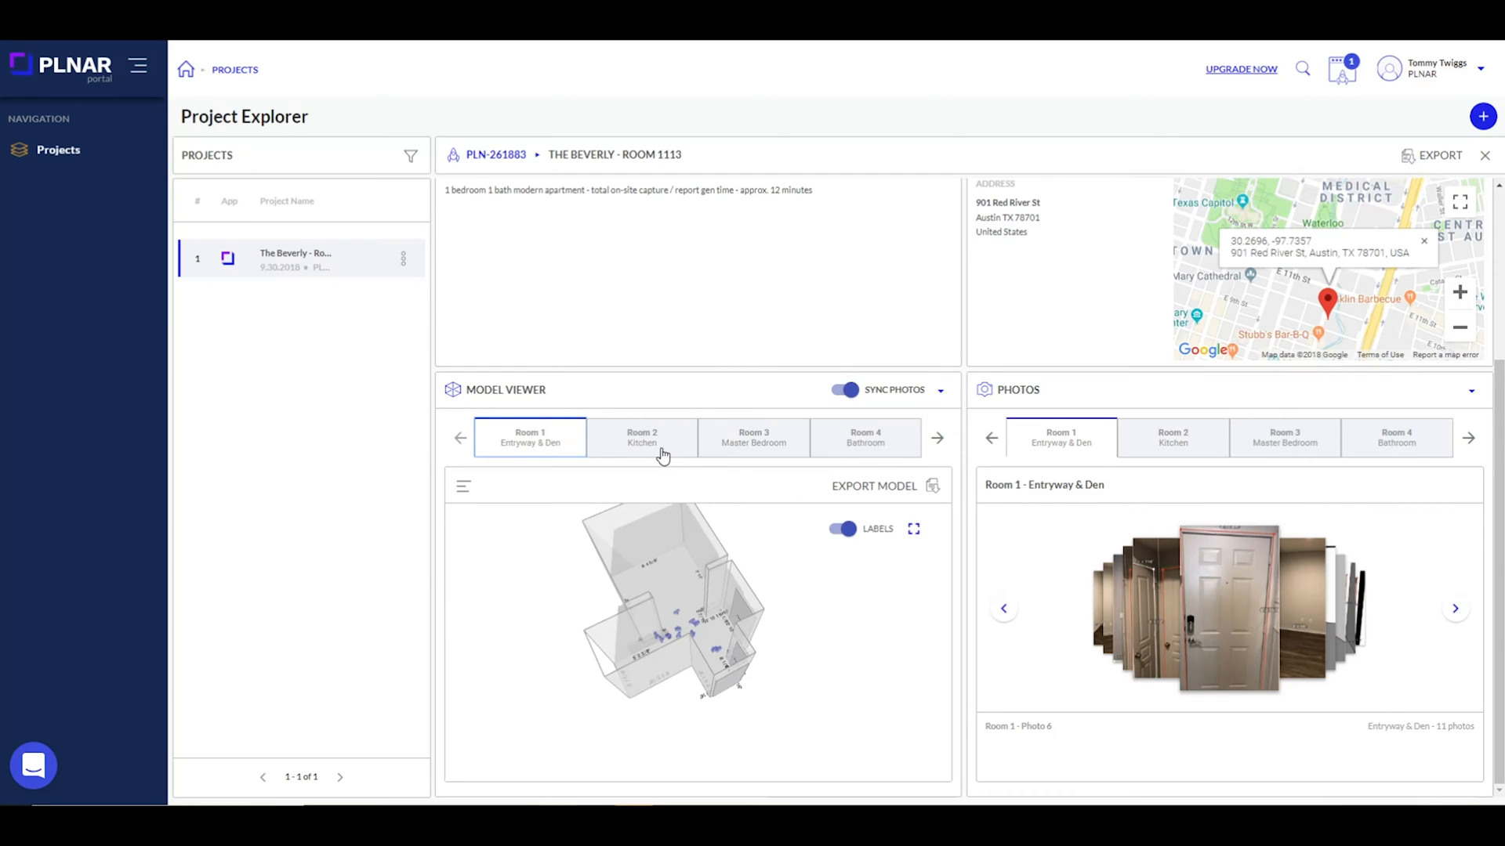
pyautogui.click(641, 437)
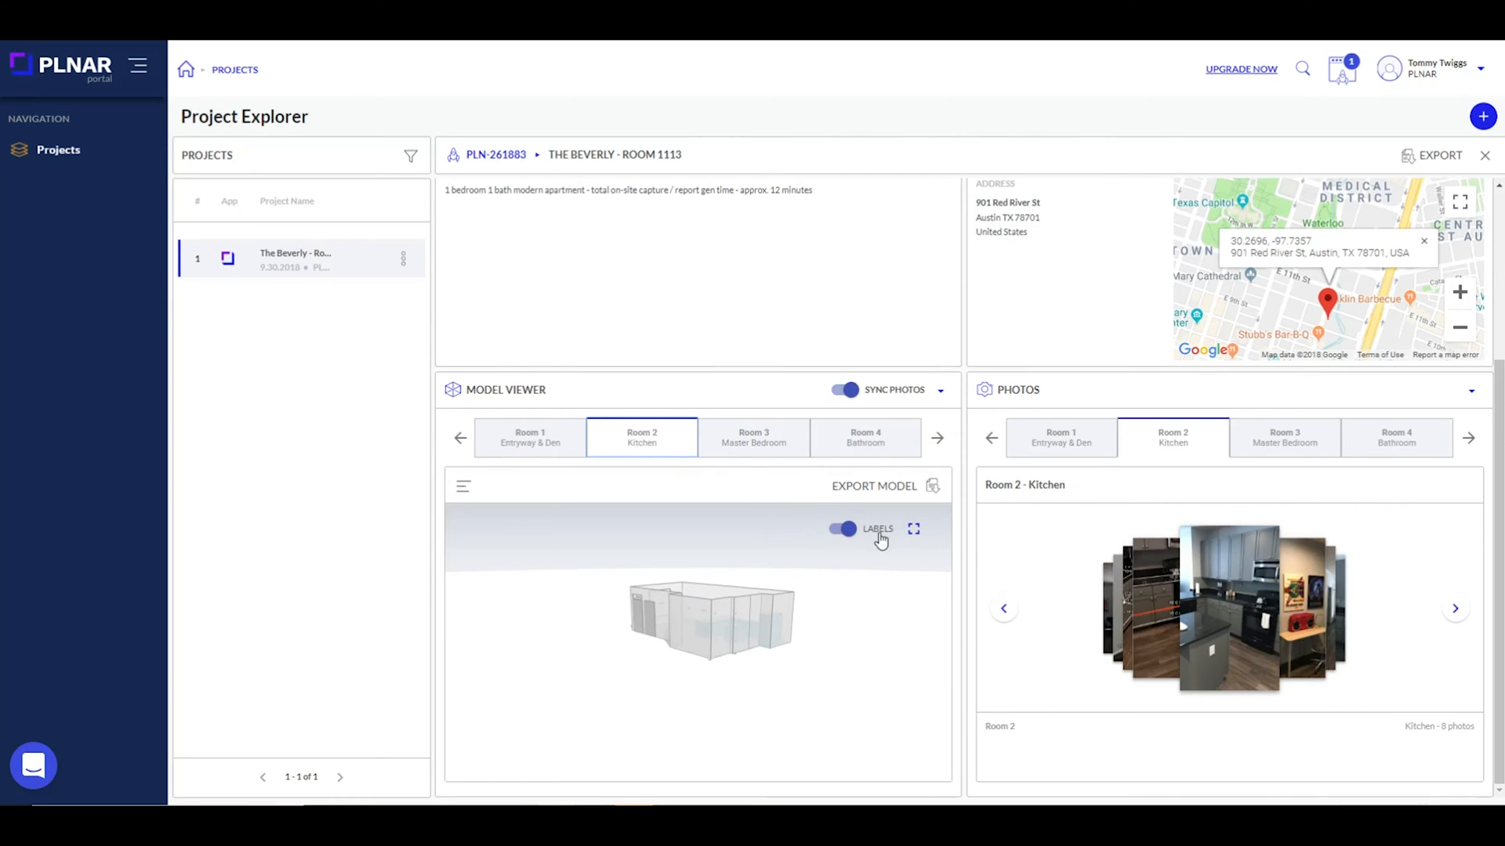
pyautogui.click(913, 529)
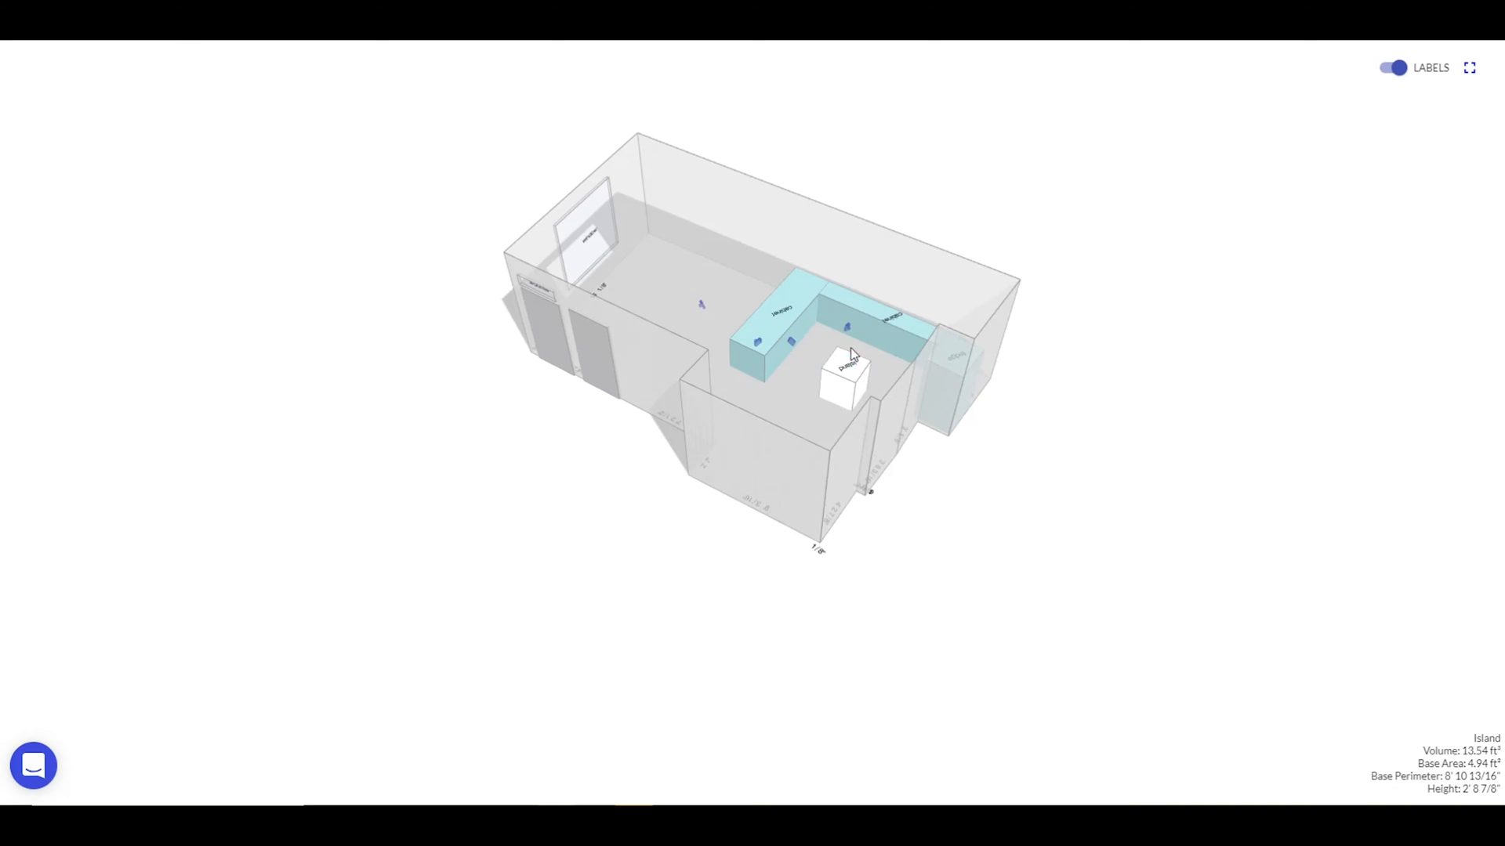
# - Select the Kitchen island in full-screen view to see its measurements
pyautogui.click(843, 375)
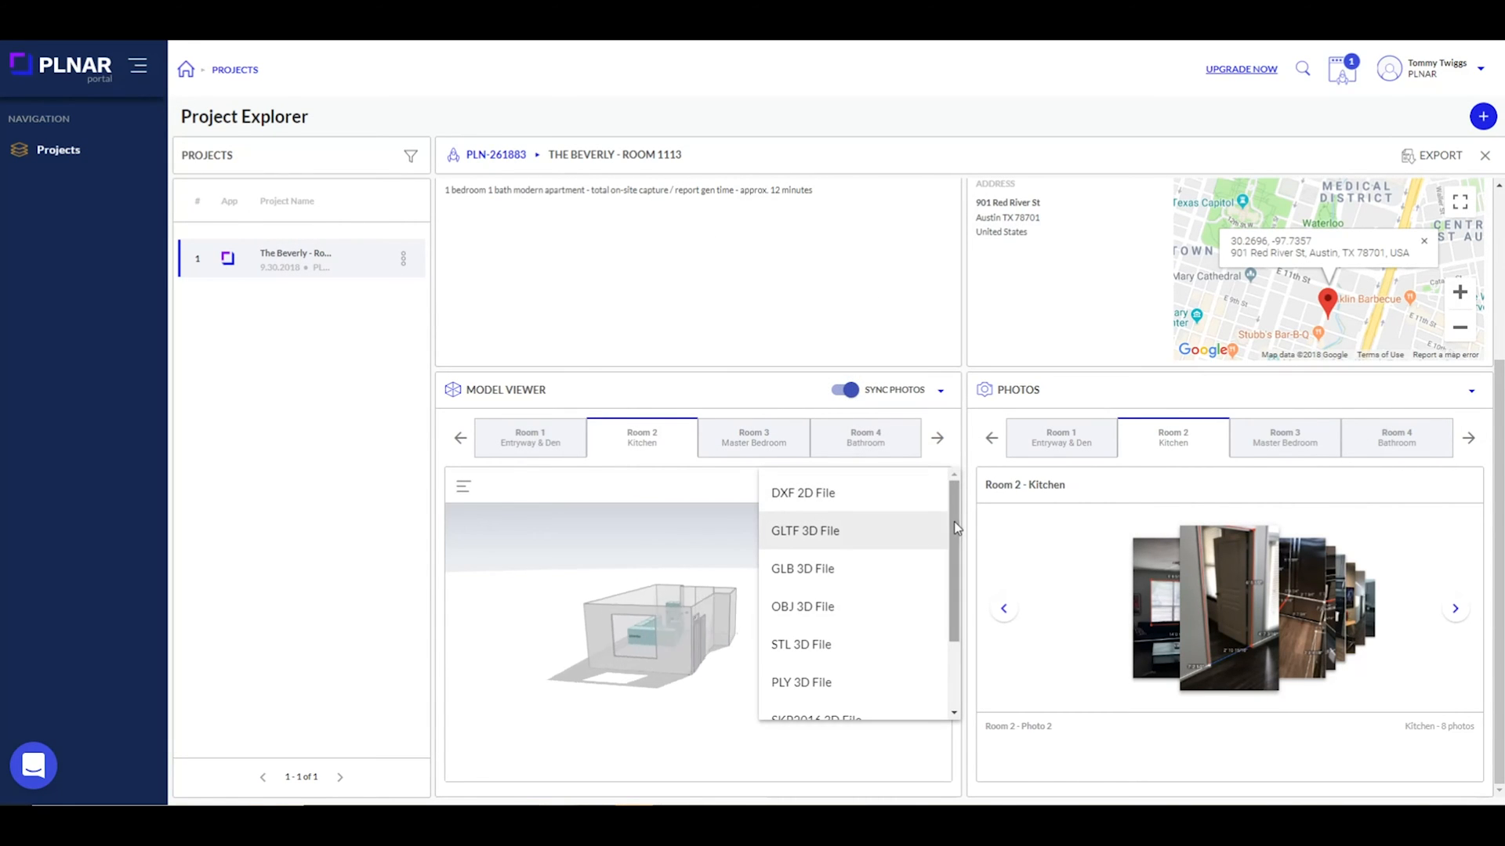
# - Scroll the project page with Room 4 Bathroom selected
pyautogui.scroll(-3)
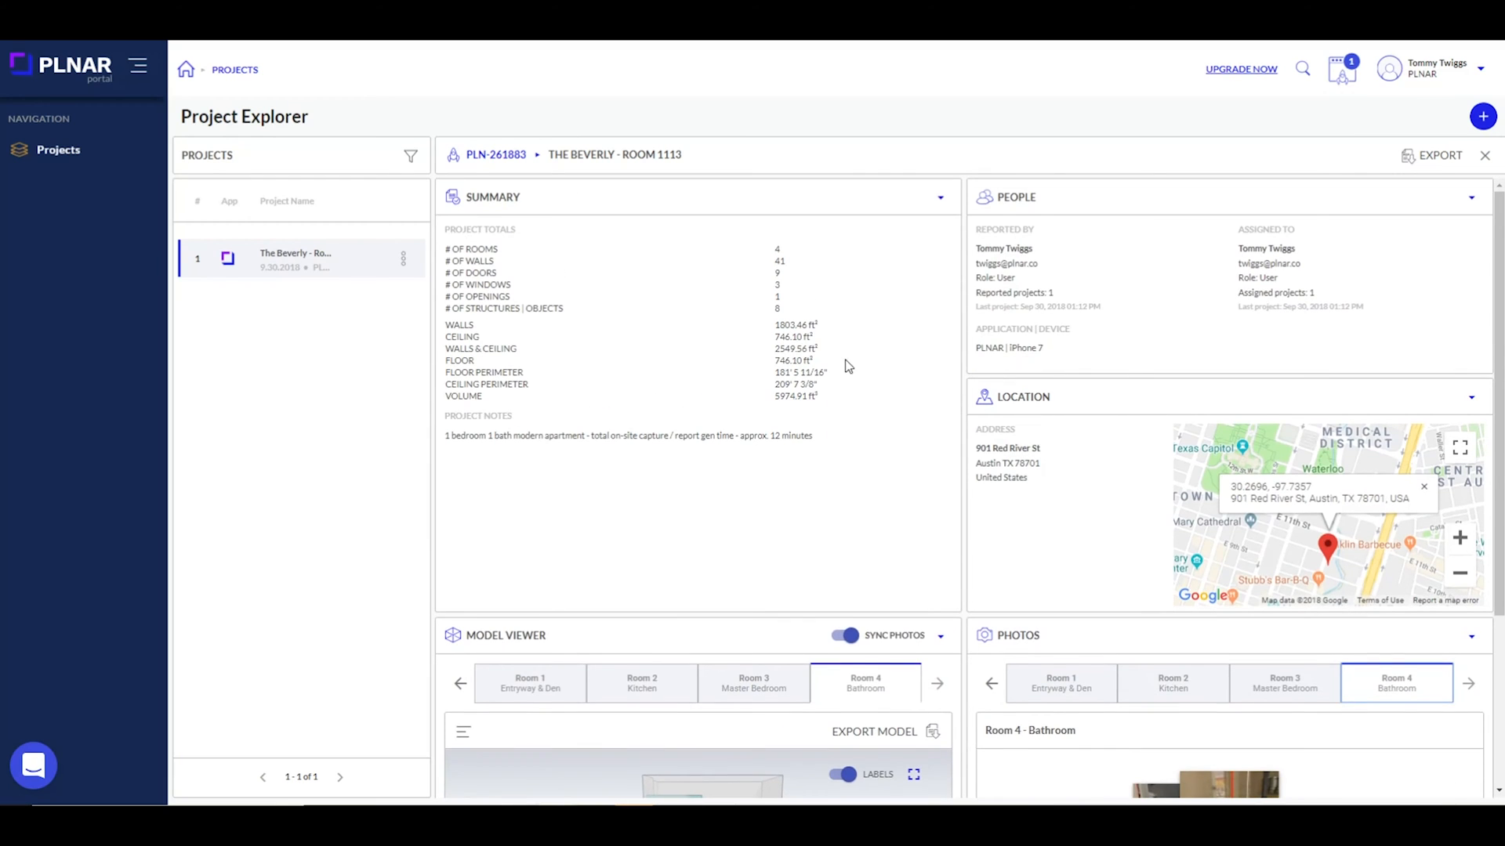
pyautogui.moveTo(1445, 155)
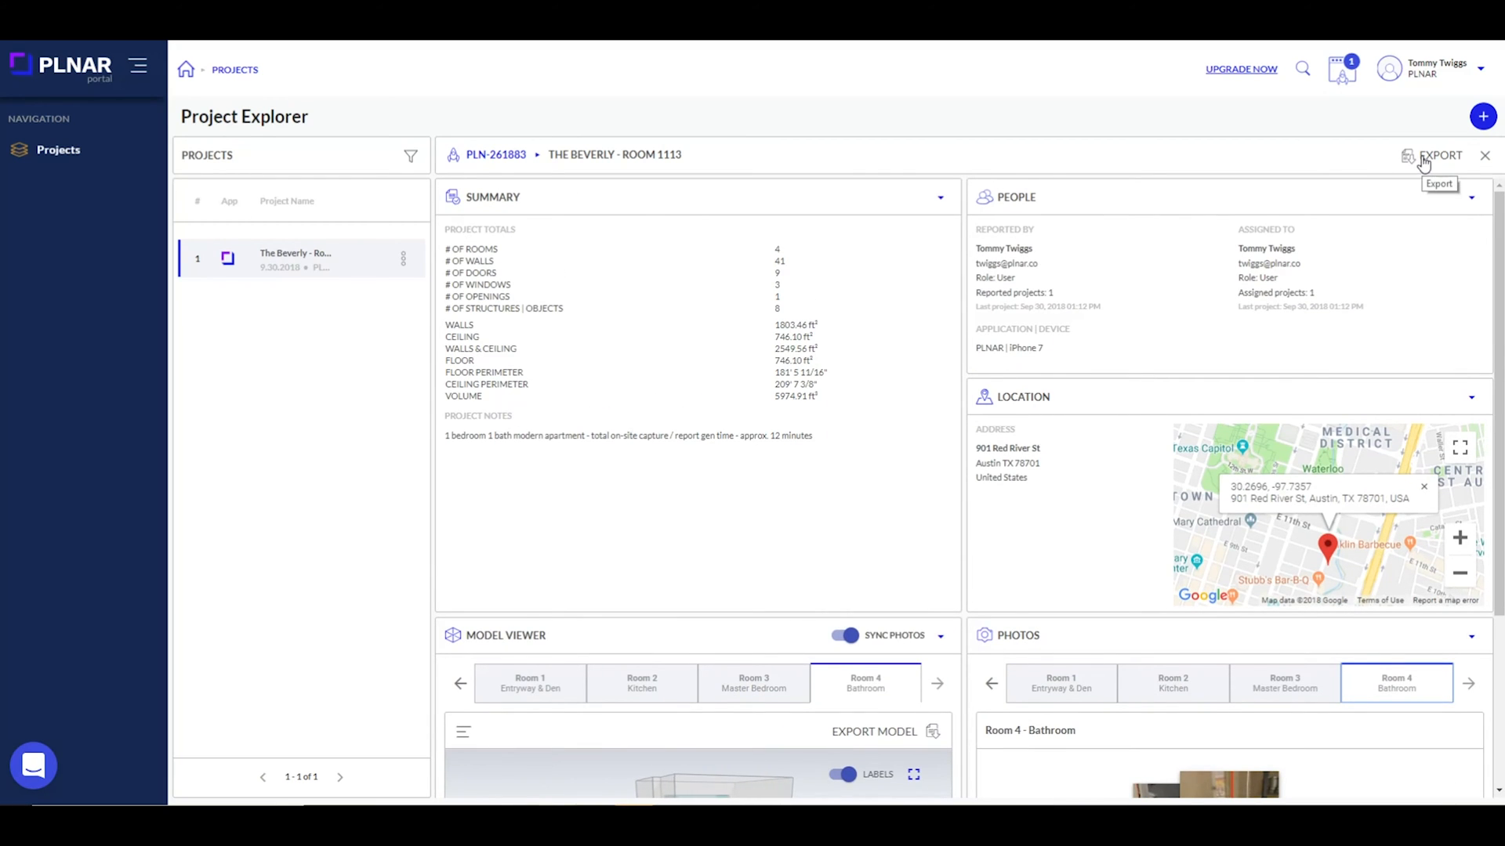
# - Export the report PDF with the project photos ZIP and open the PDF
pyautogui.click(1441, 155)
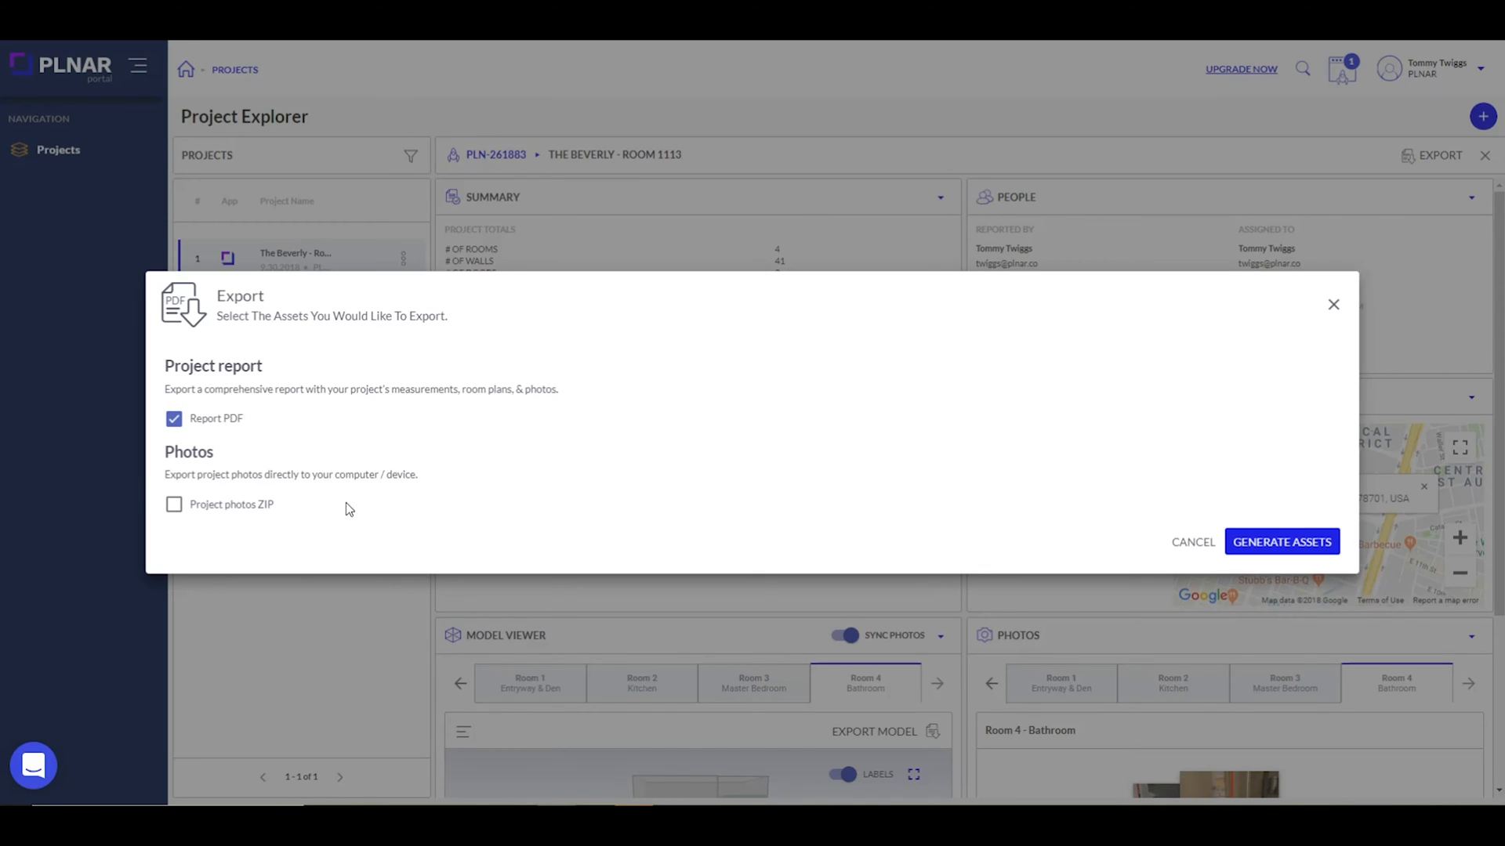
pyautogui.click(174, 505)
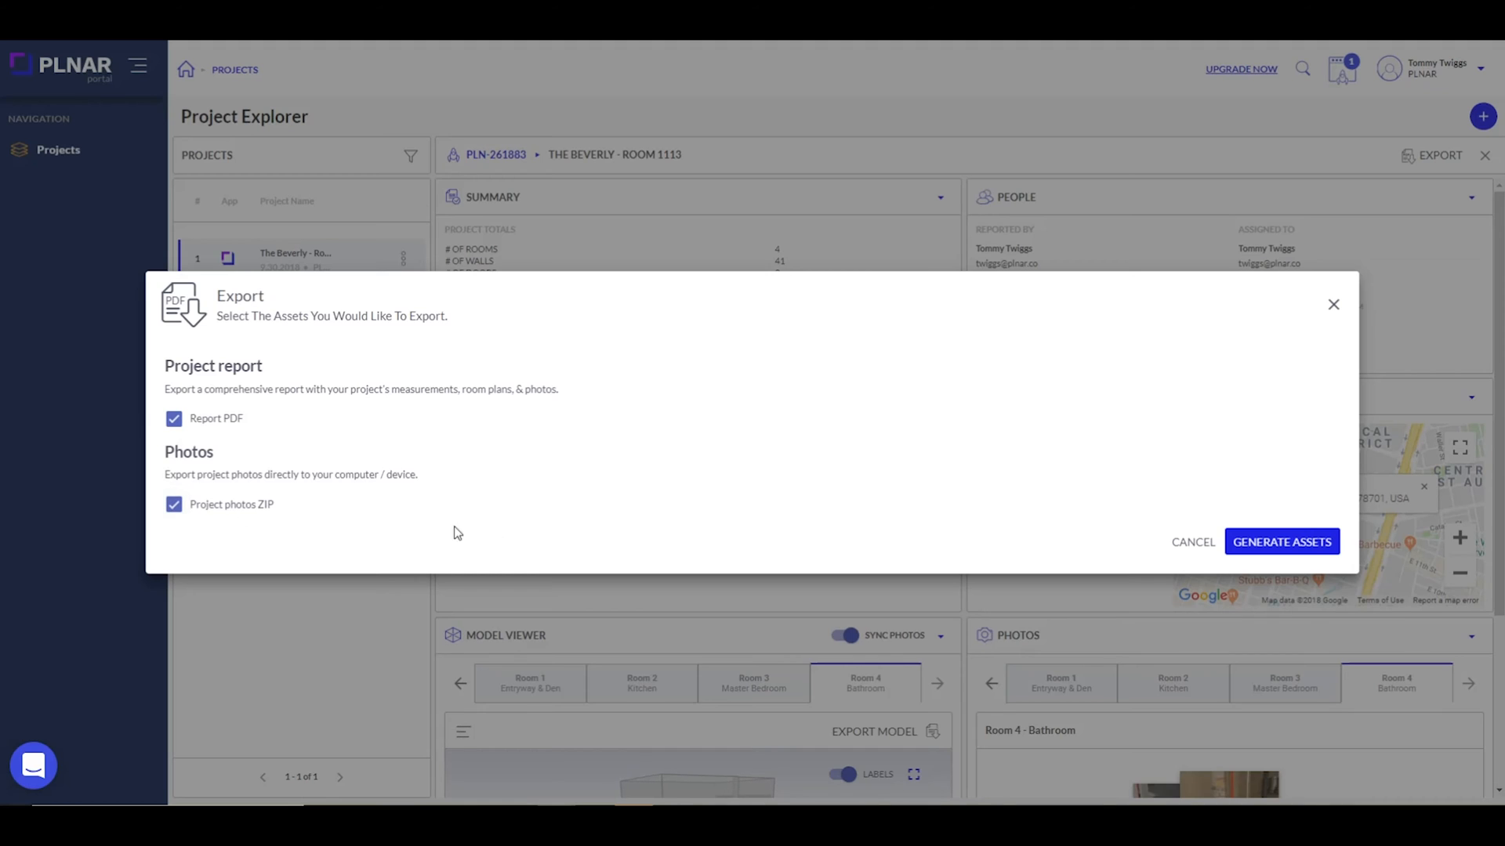
pyautogui.click(1281, 542)
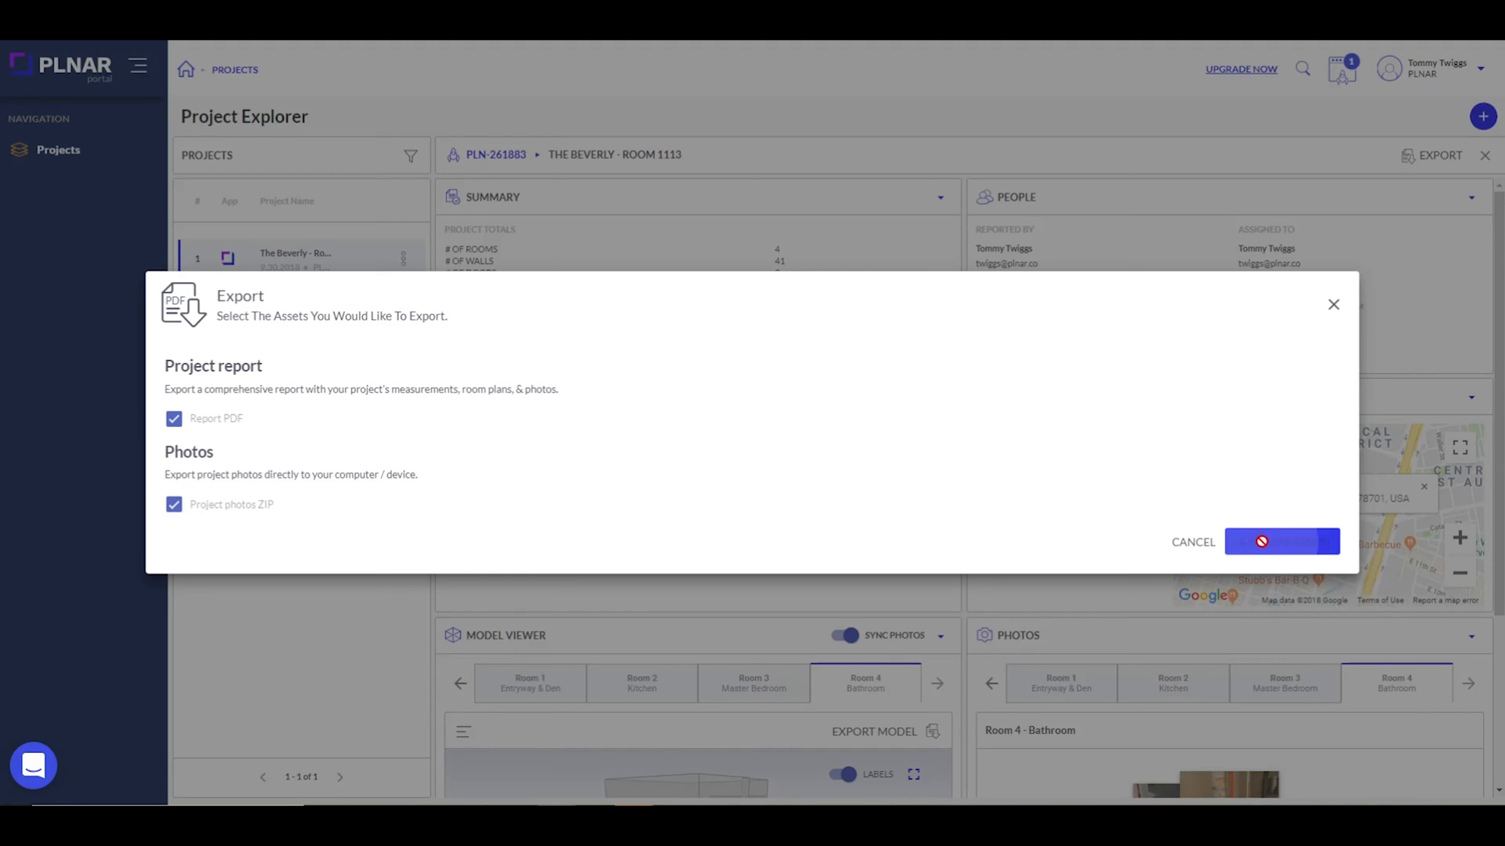
pyautogui.click(1281, 542)
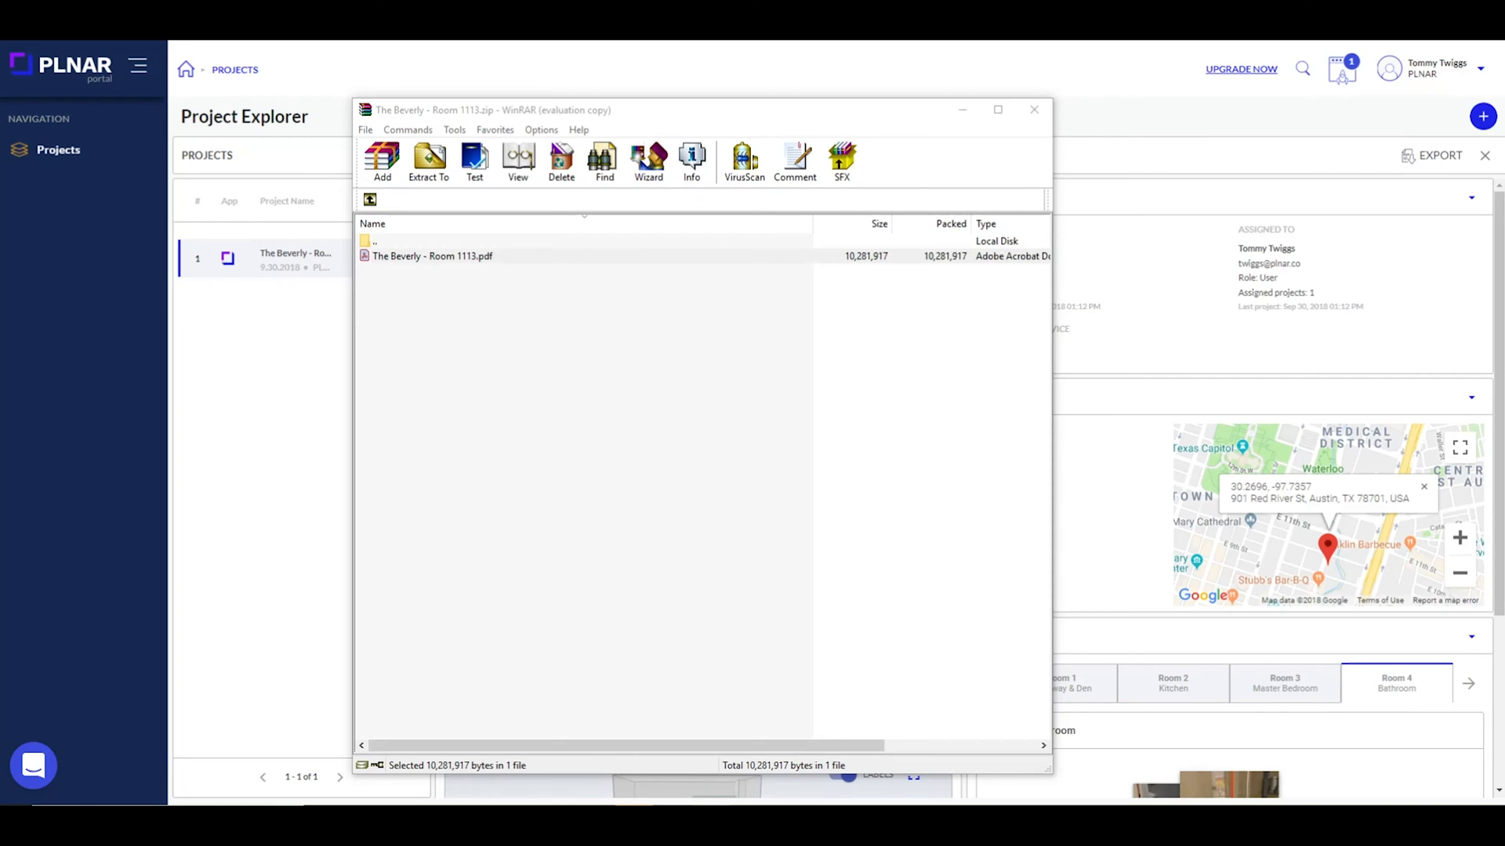
pyautogui.doubleClick(432, 256)
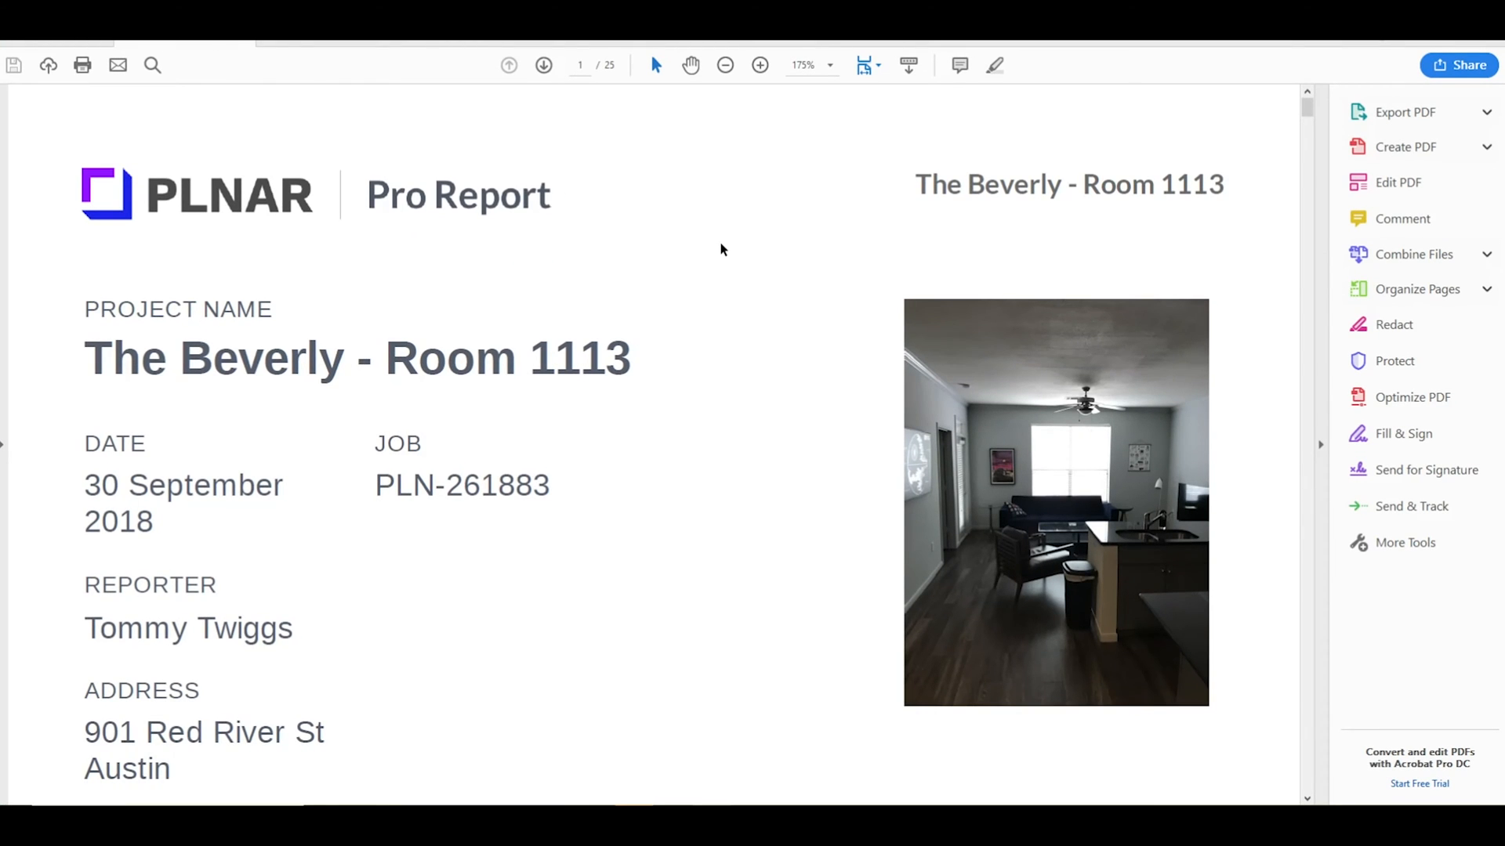
# - Scroll the report at 100% zoom through summary, Room 1 plan and photo gallery
pyautogui.scroll(-3)
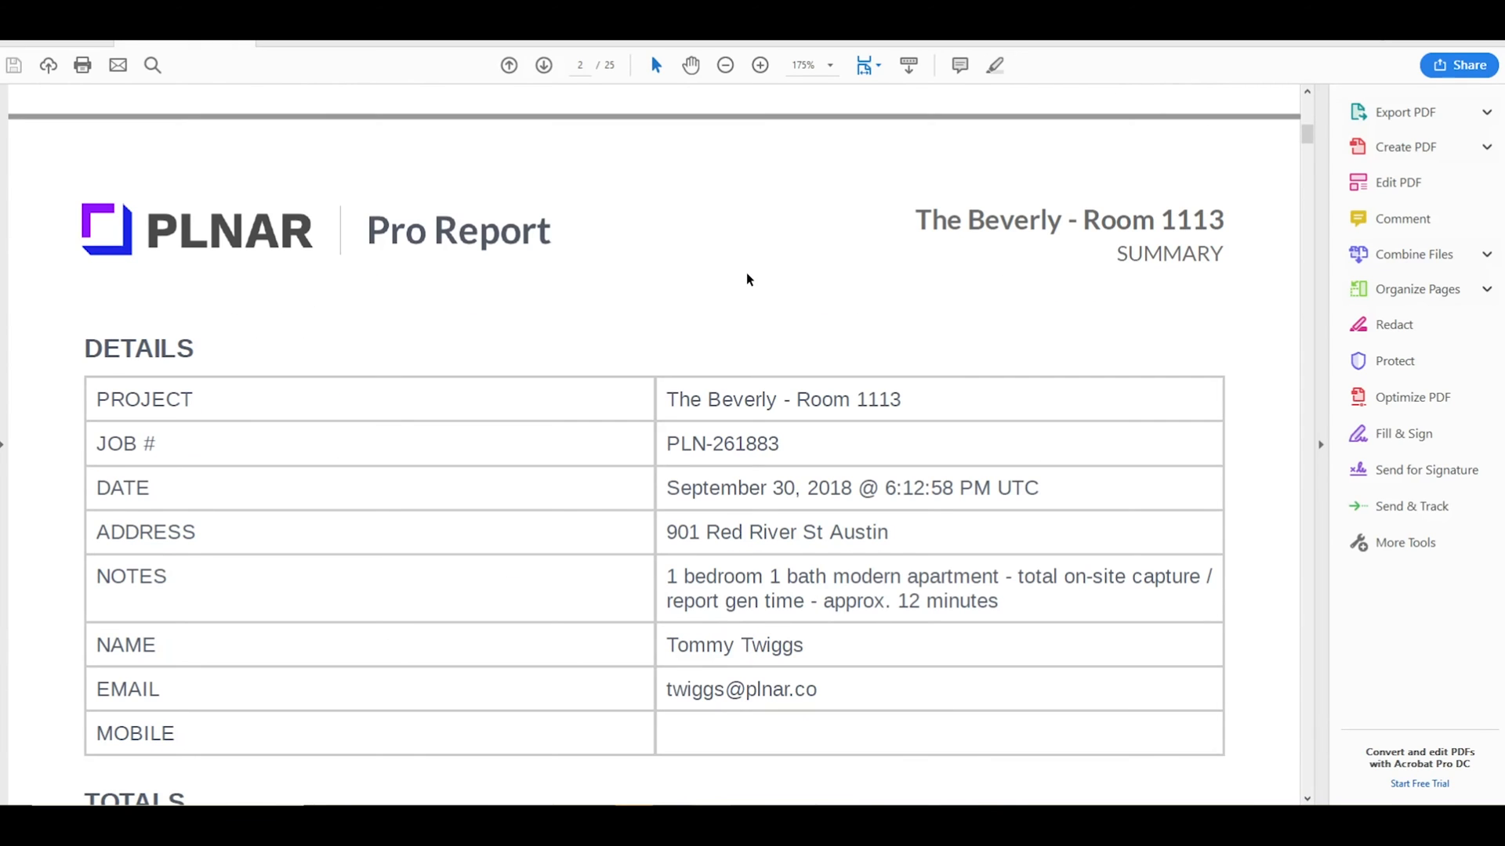
pyautogui.click(725, 64)
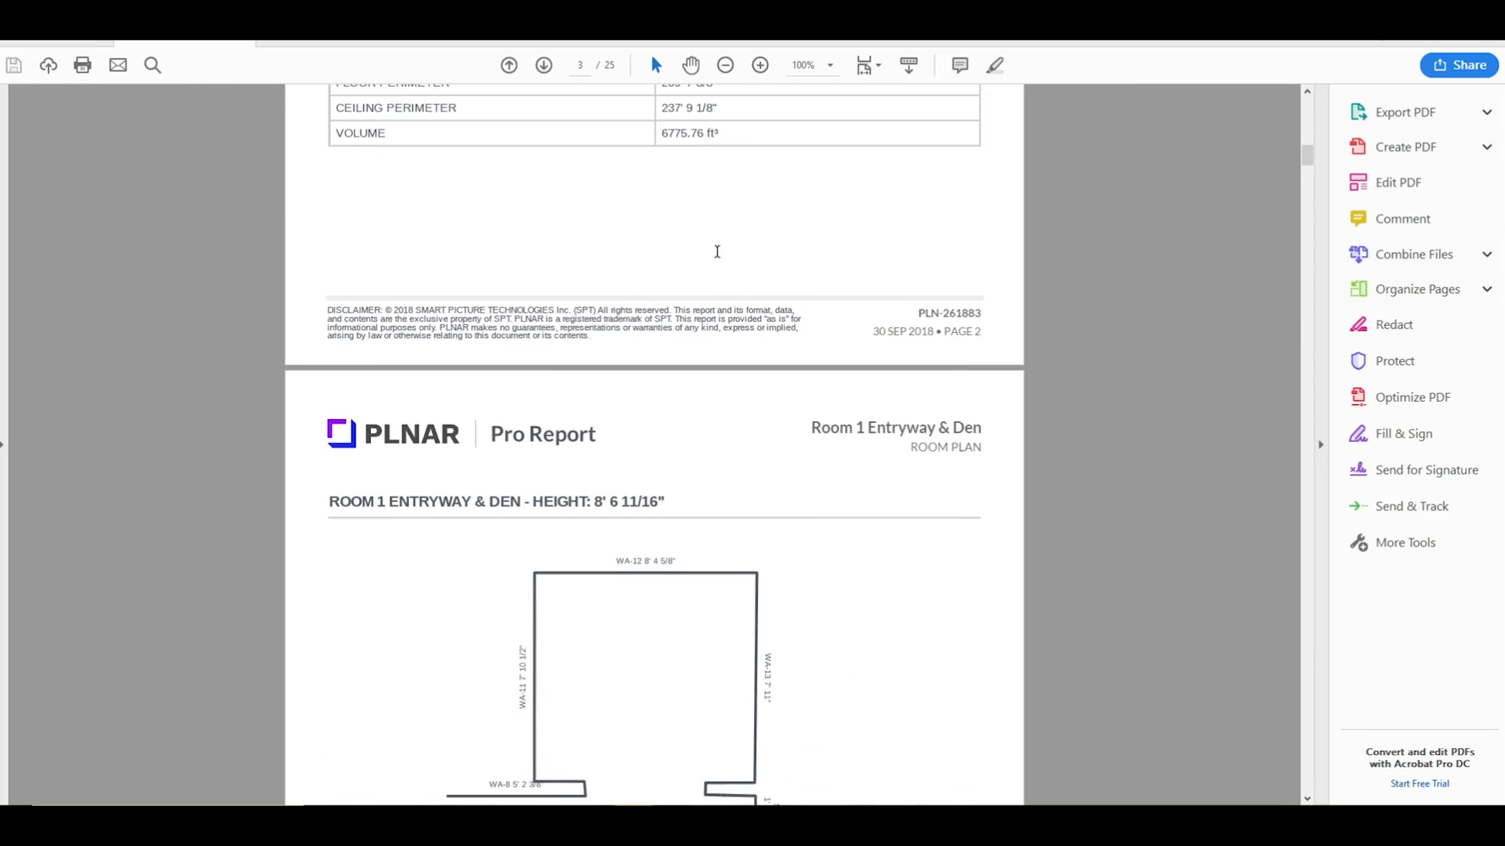
pyautogui.scroll(-3)
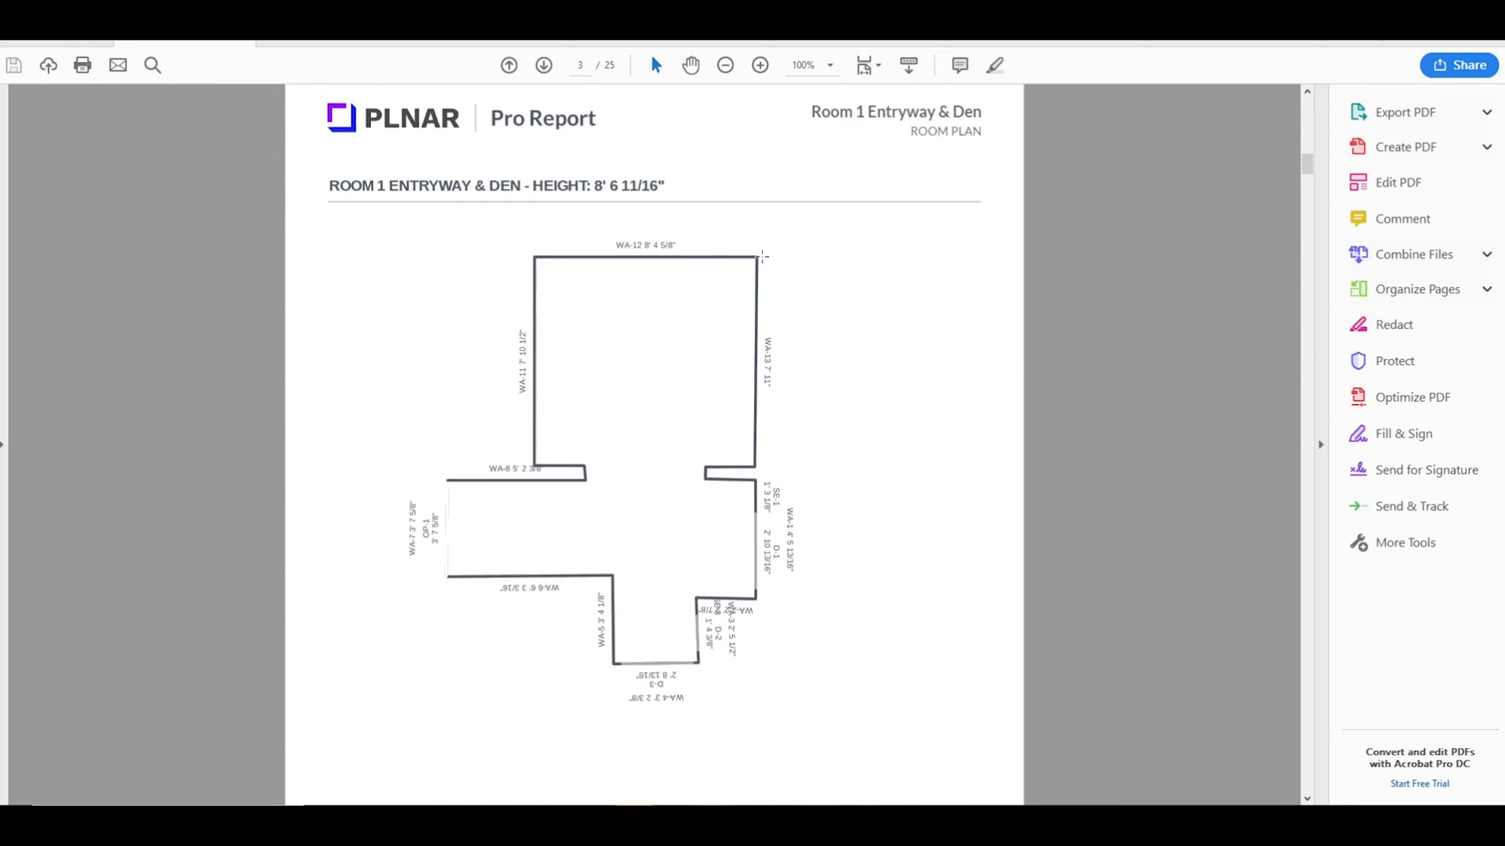
pyautogui.scroll(-3)
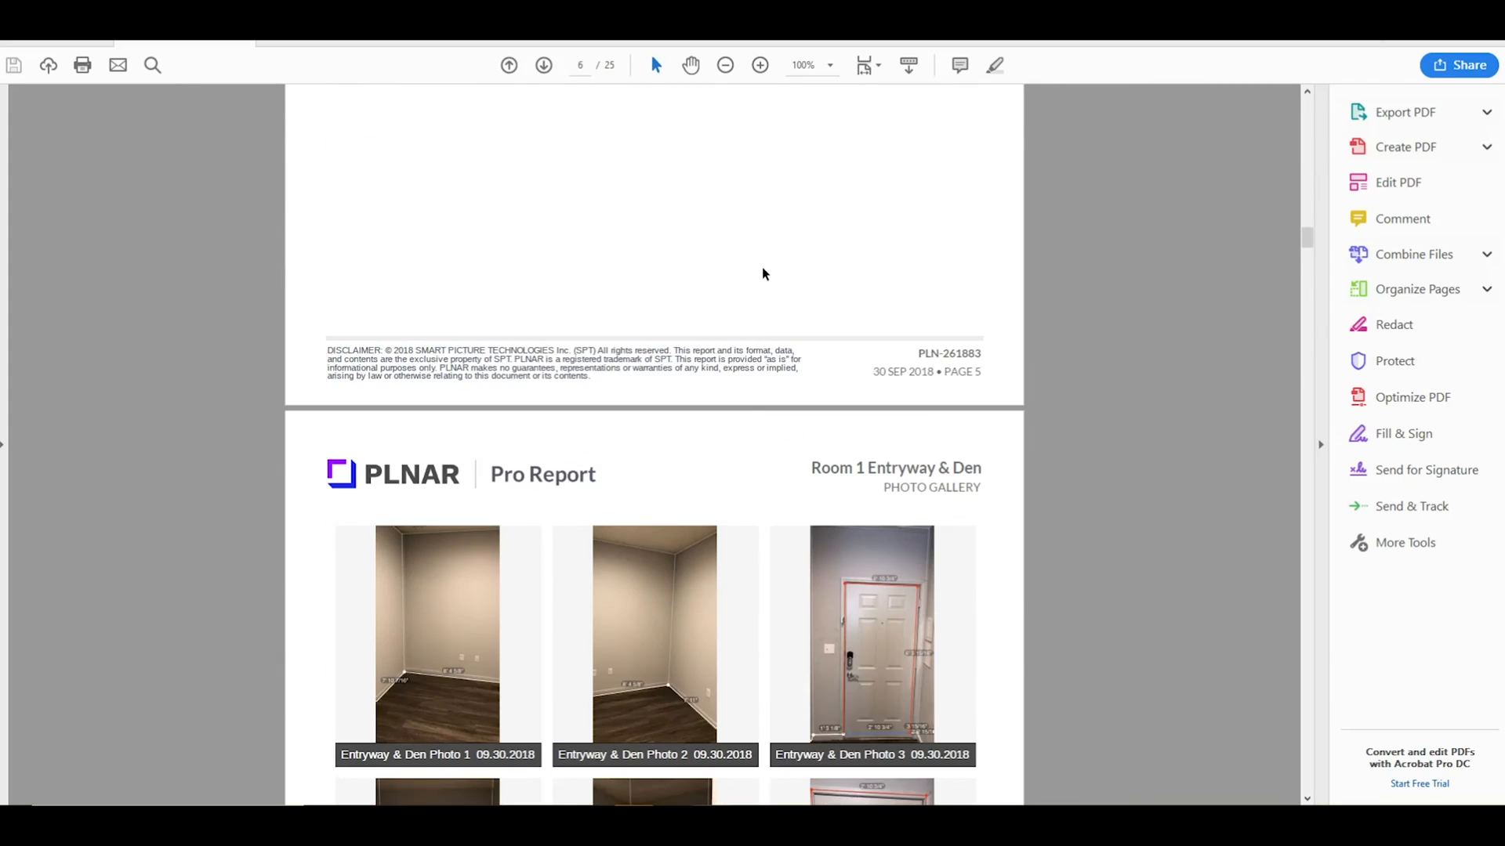
pyautogui.scroll(-3)
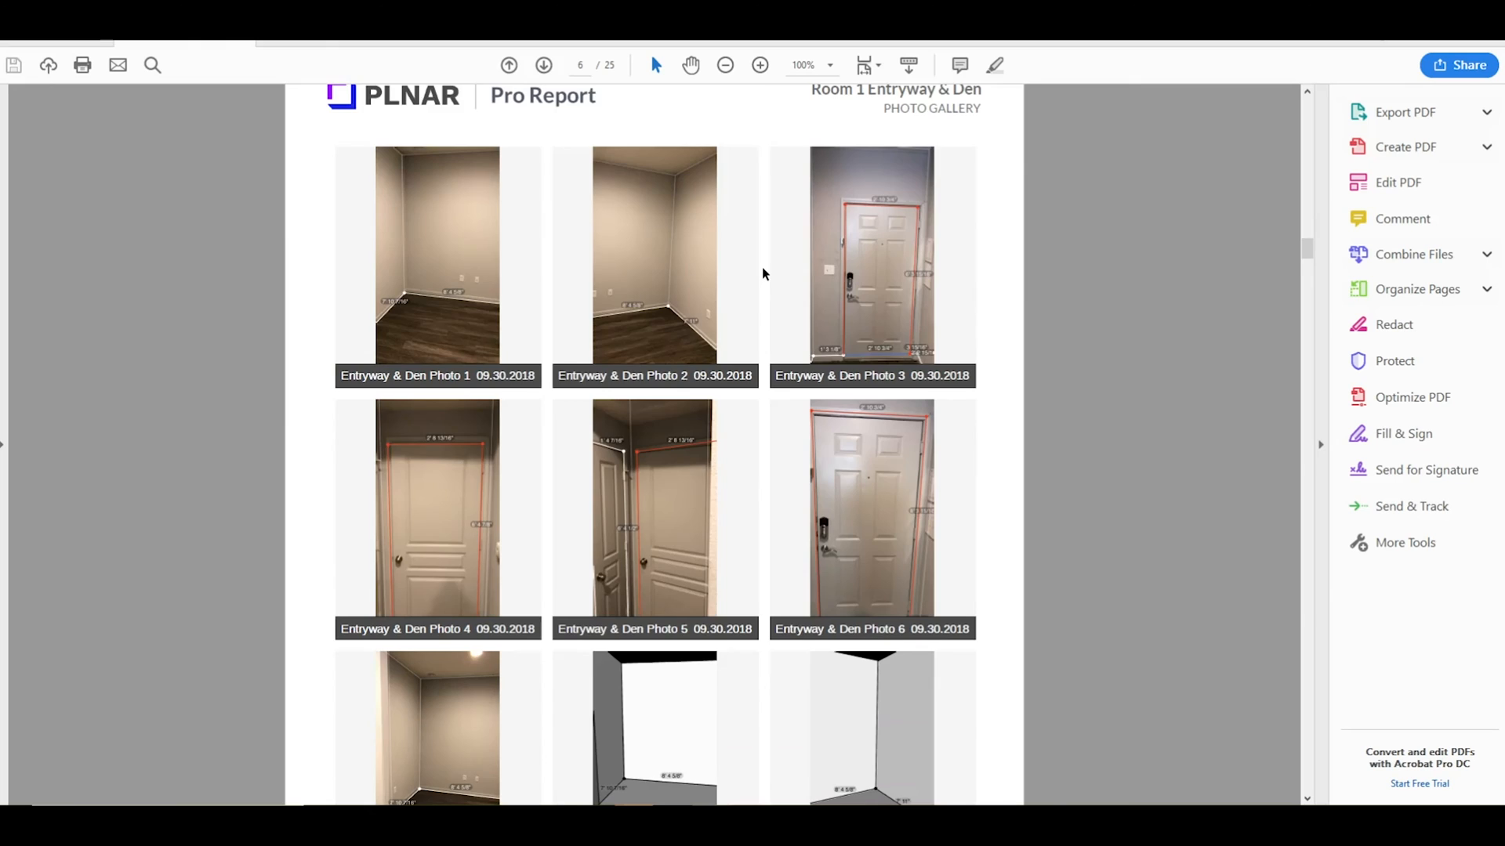